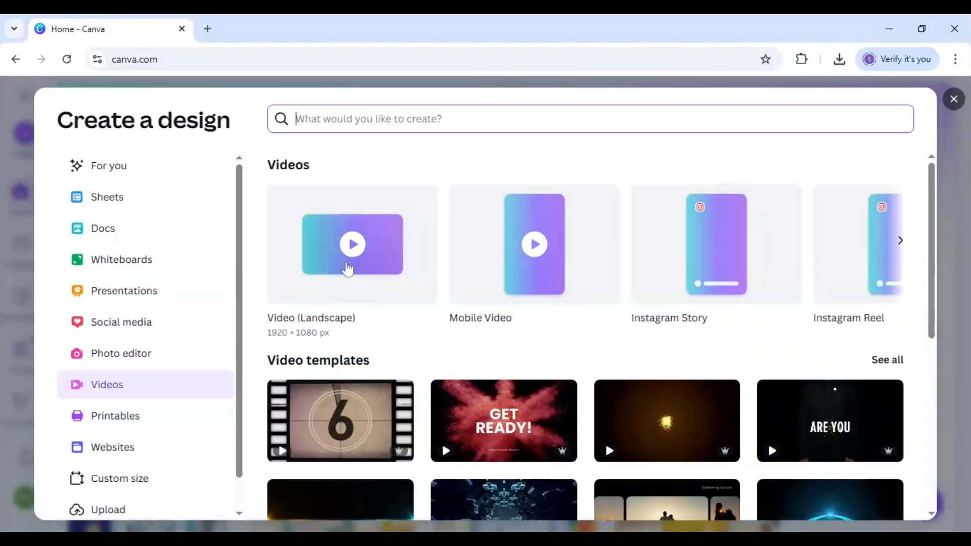
Create a Video (Landscape) design and fill its page background black
left_click(352, 244)
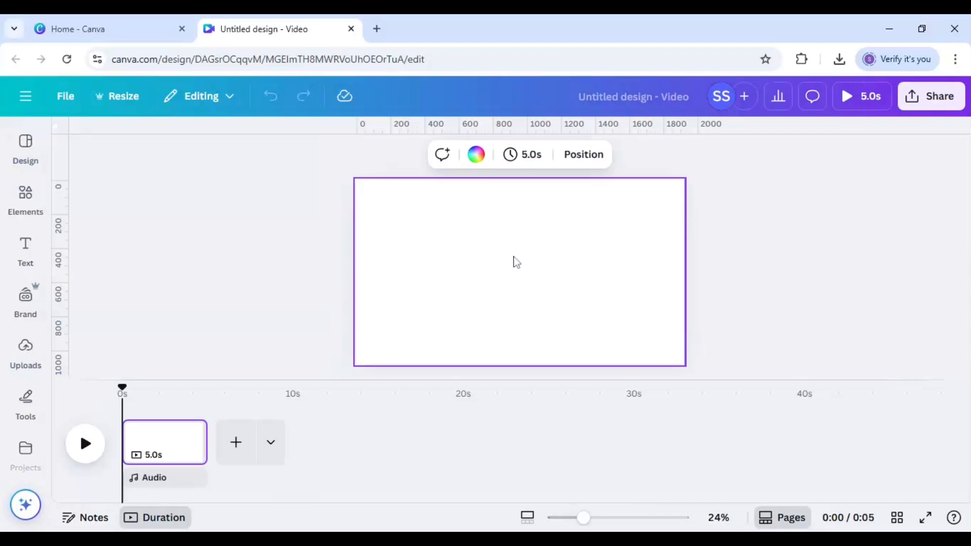
left_click(476, 154)
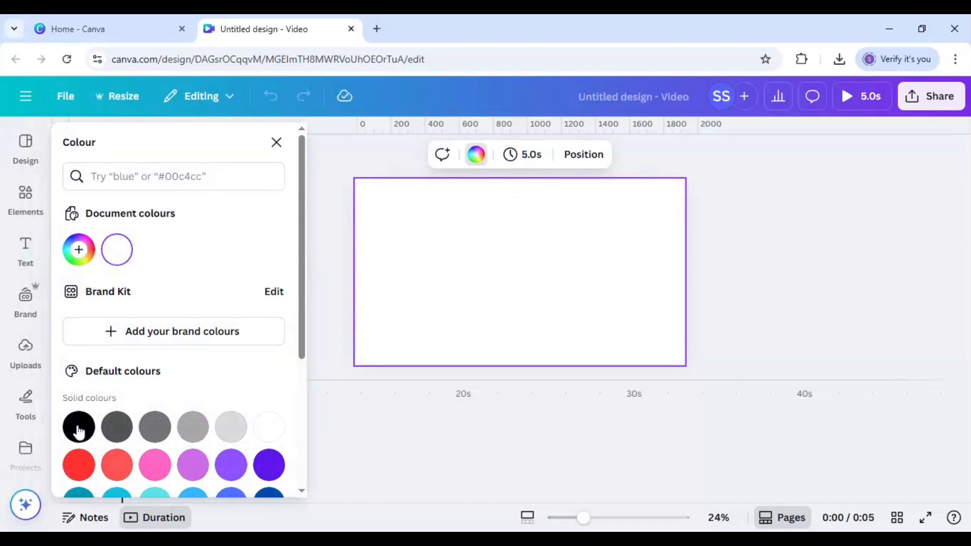
left_click(79, 427)
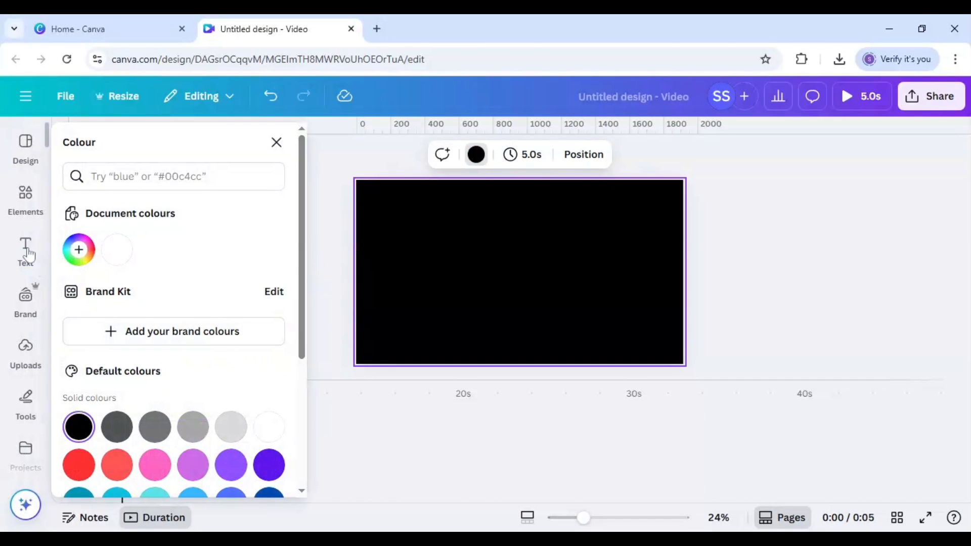
Add white size-300 text boxes for the letters B, o, u, n, c, e scattered on the page
left_click(25, 251)
type("B")
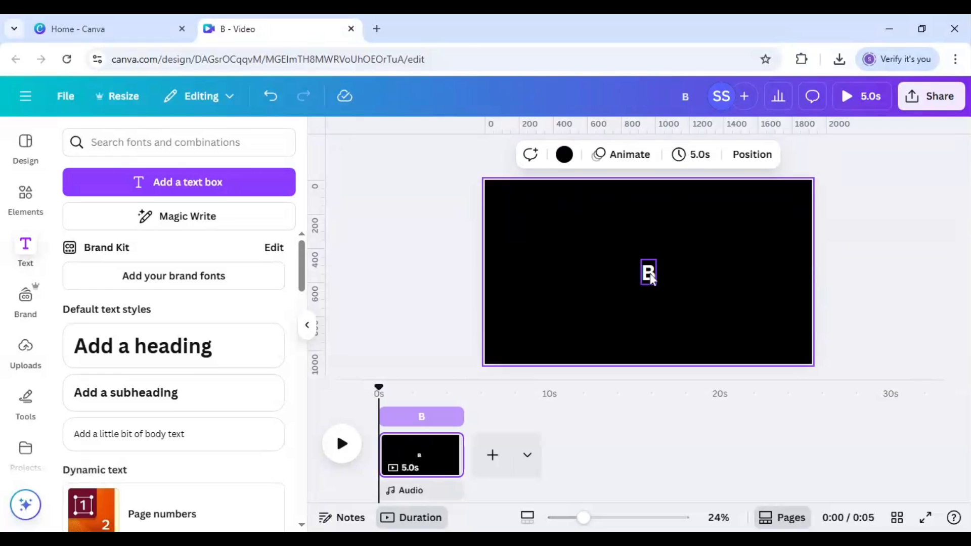
double_click(648, 272)
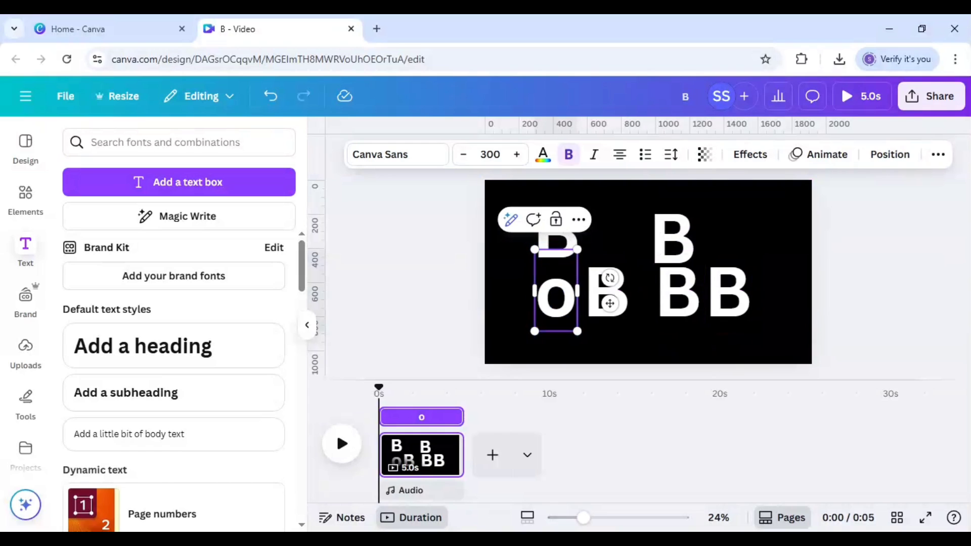
left_click(607, 291)
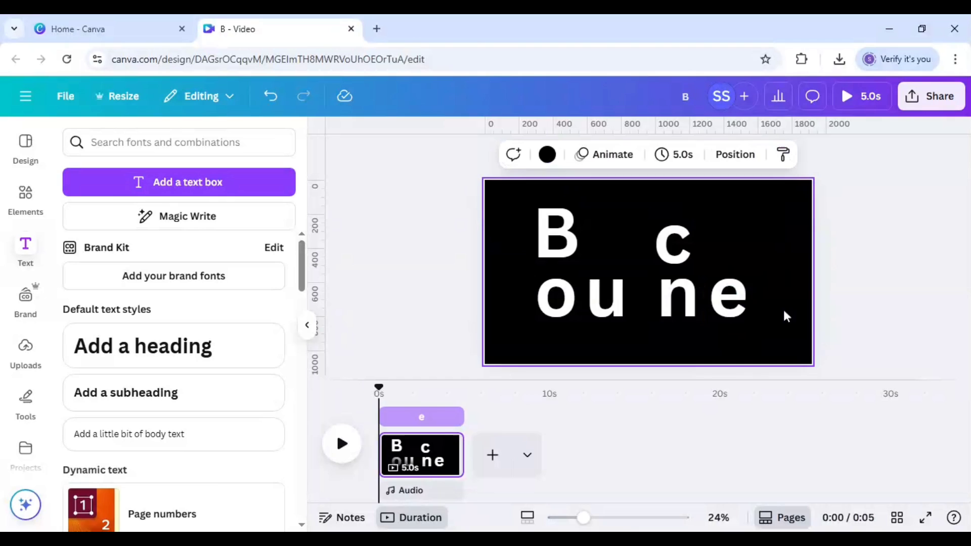
left_click(556, 236)
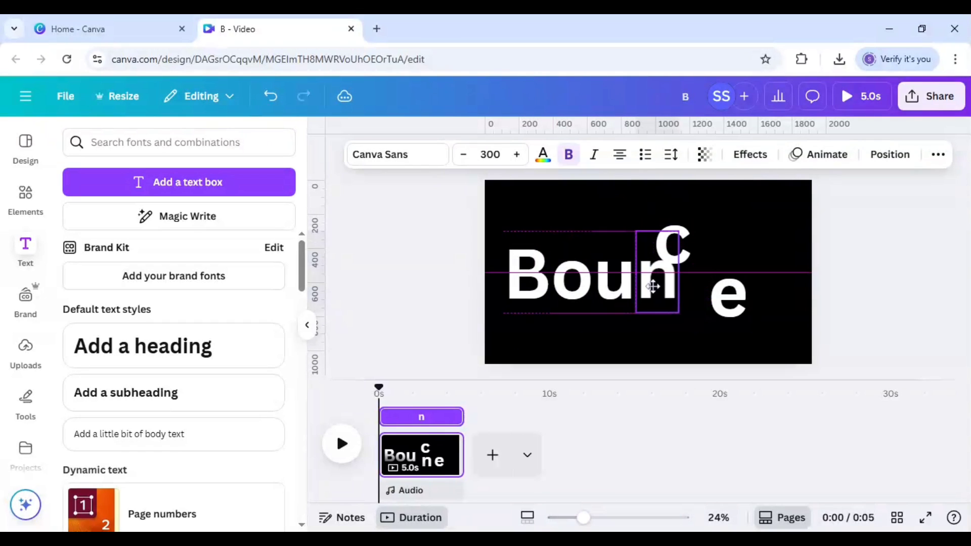
Drag the n into line so the letters read Bounce in one row
left_click(672, 248)
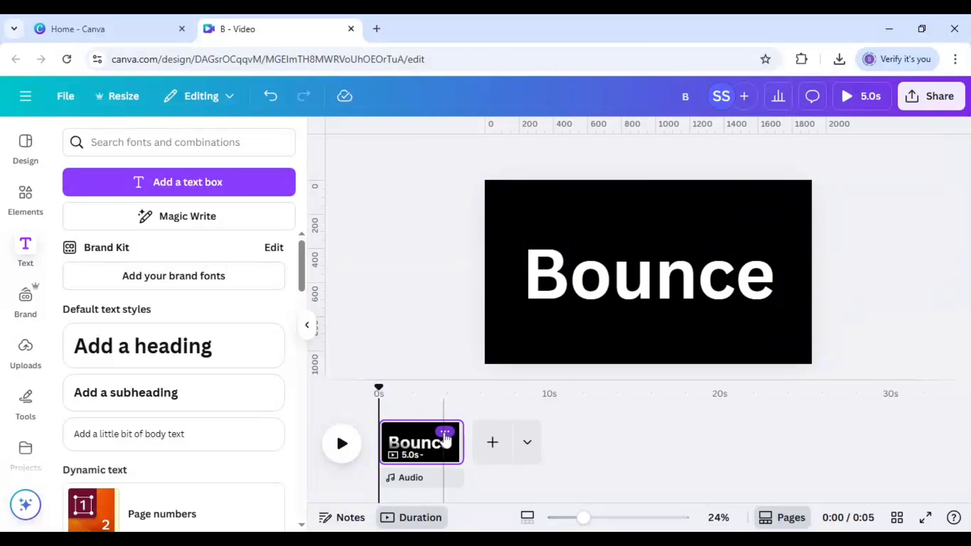
Duplicate the Bounce page until there are six 5-second pages, then go to page 2
right_click(445, 432)
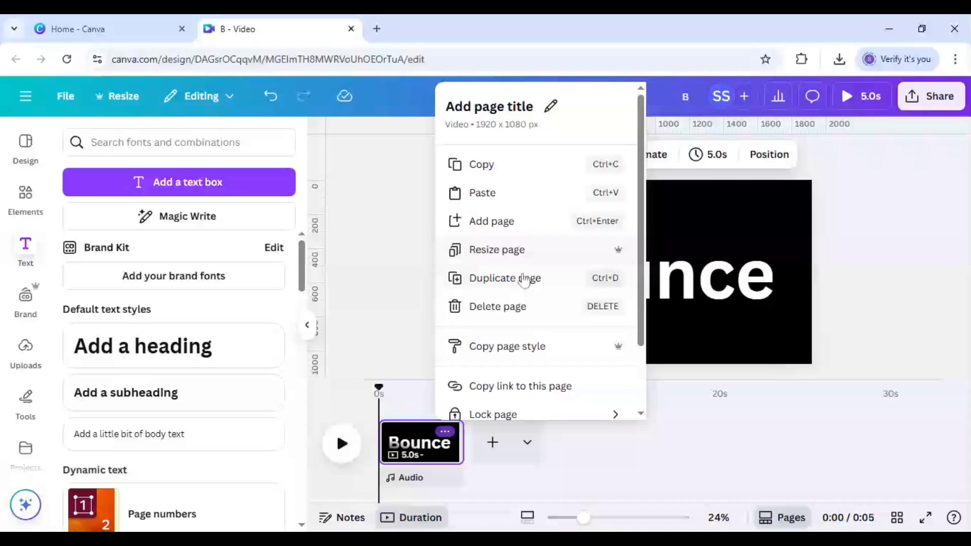
left_click(504, 278)
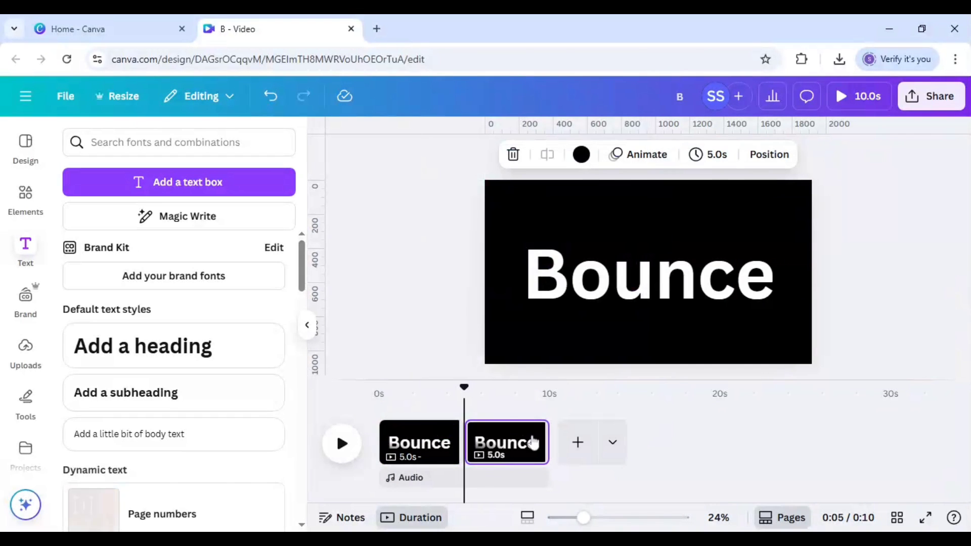
left_click(576, 442)
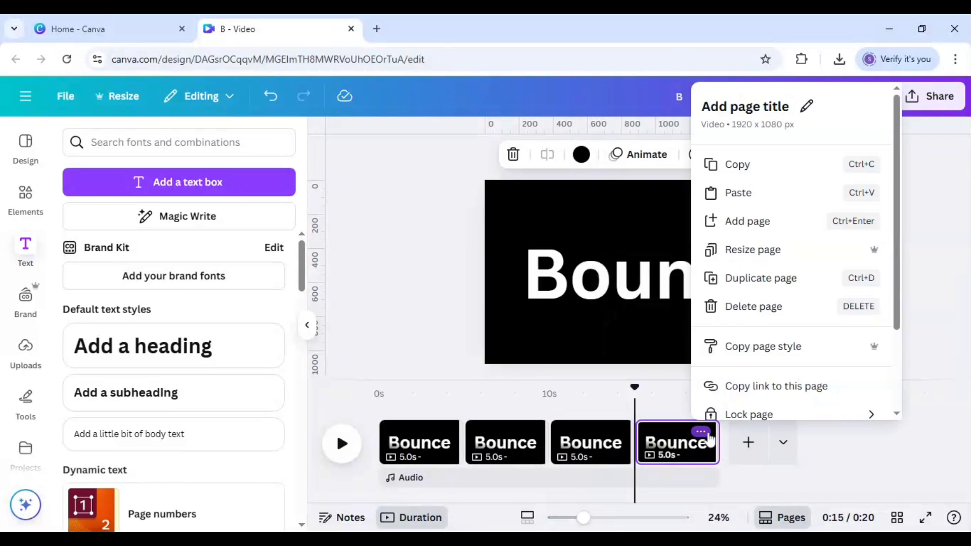
left_click(760, 277)
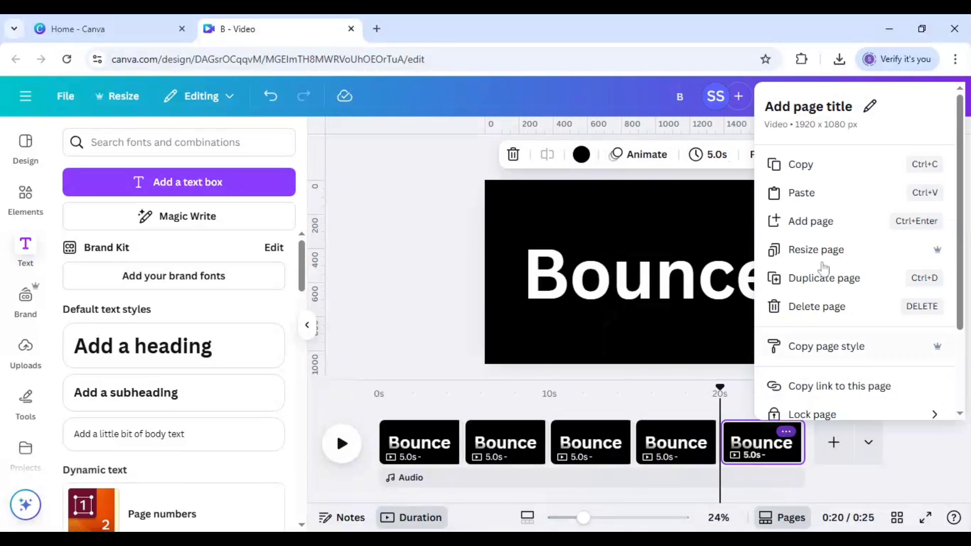
left_click(823, 277)
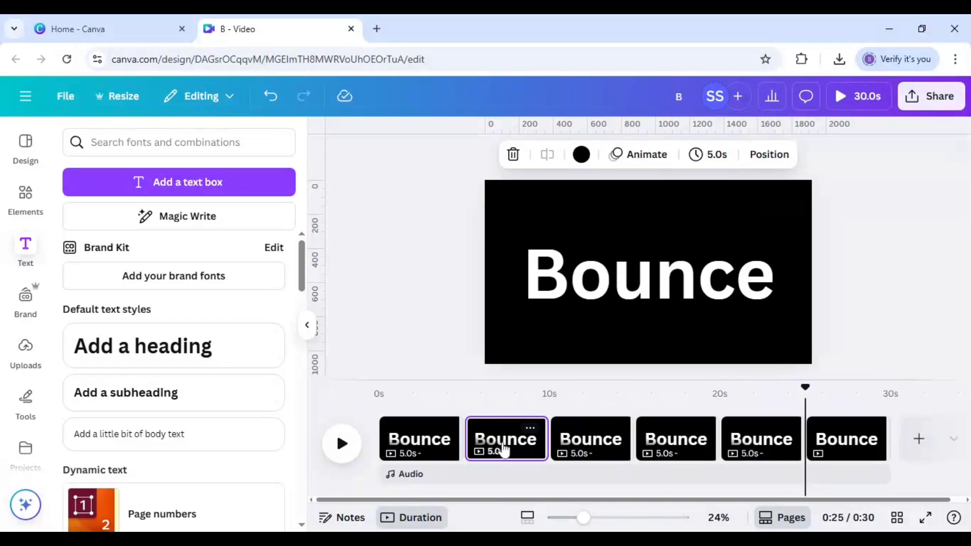
left_click(588, 272)
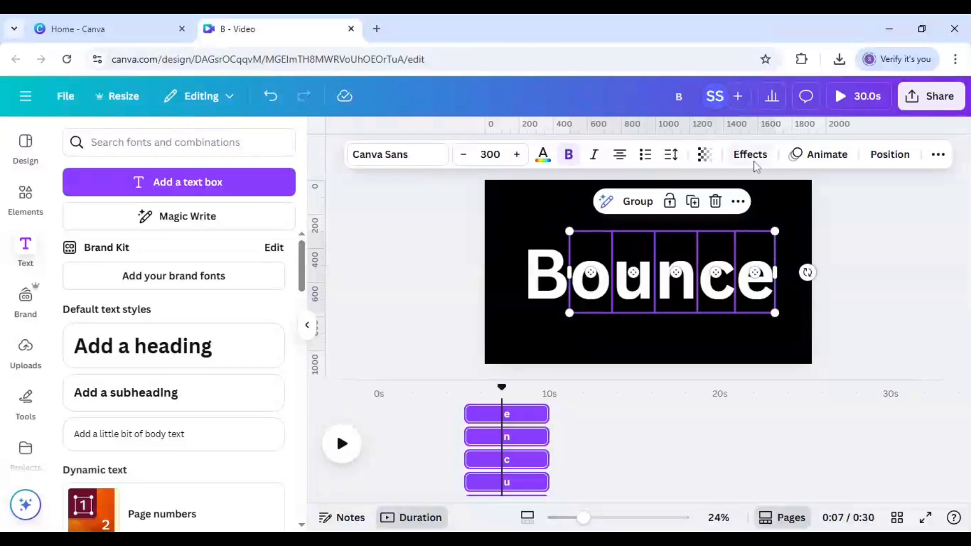
Apply the Hollow effect to the letters o–e on the second page
left_click(750, 154)
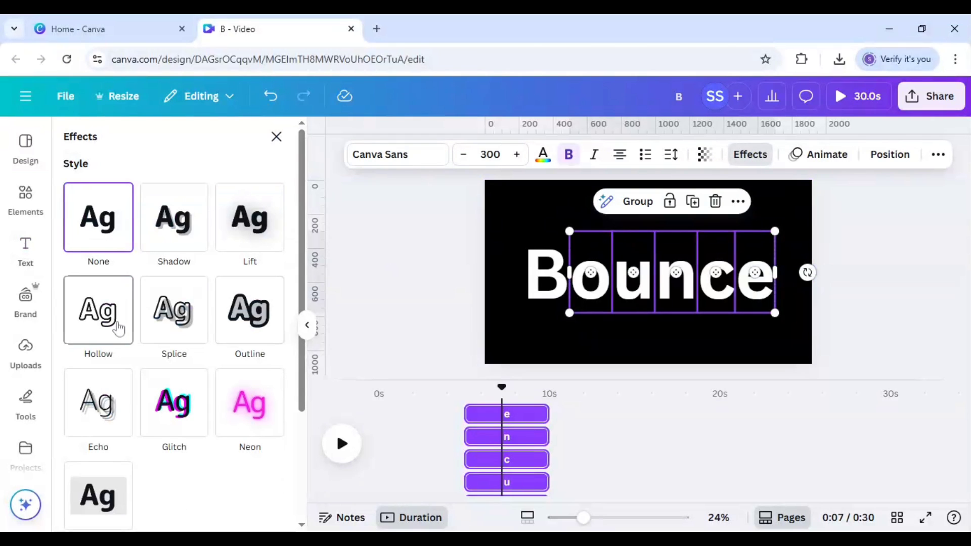
left_click(98, 311)
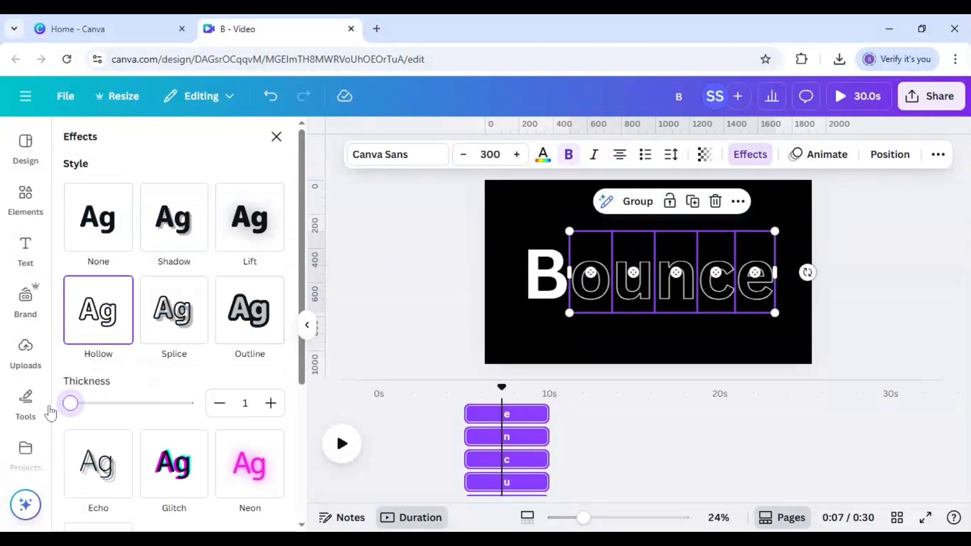
left_click(25, 249)
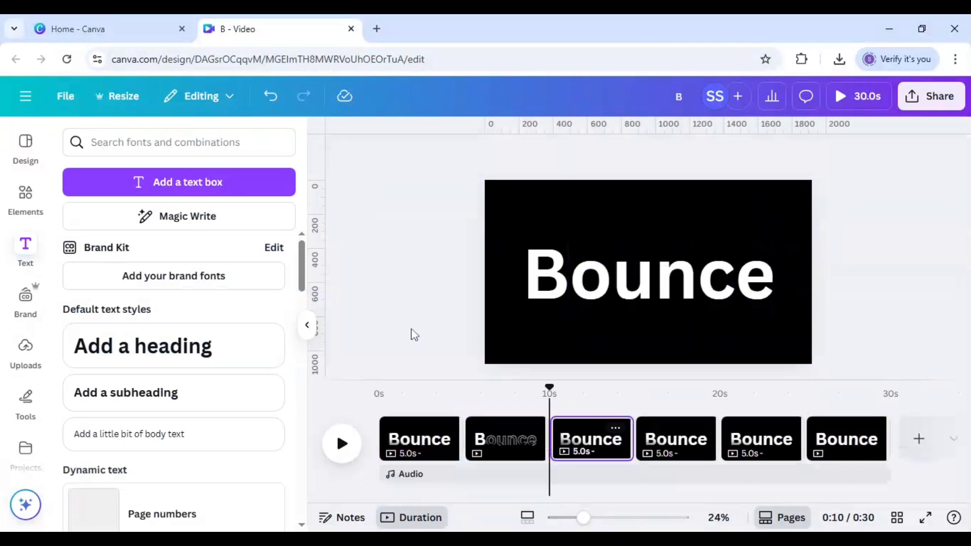
Apply the Hollow effect to the letters u–e on the third page
left_click(648, 275)
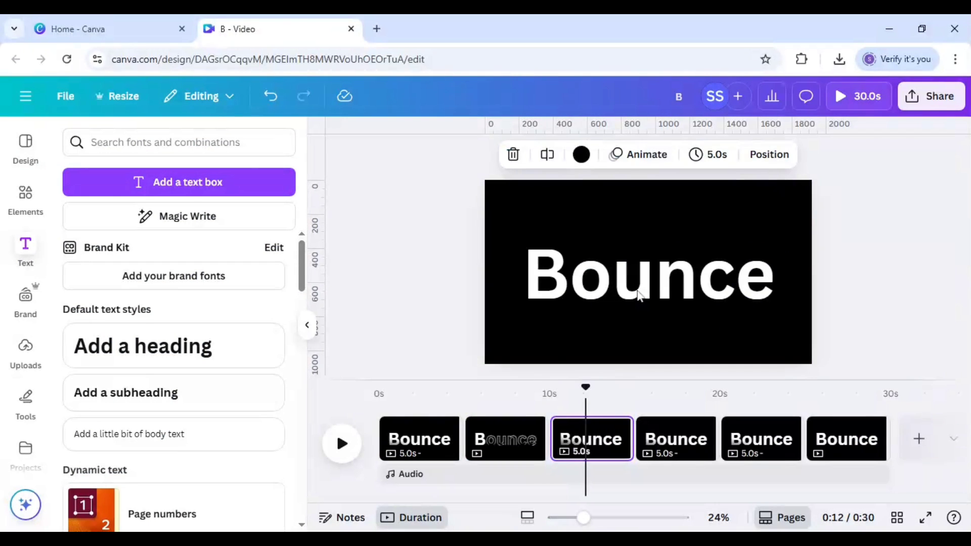
left_click(649, 275)
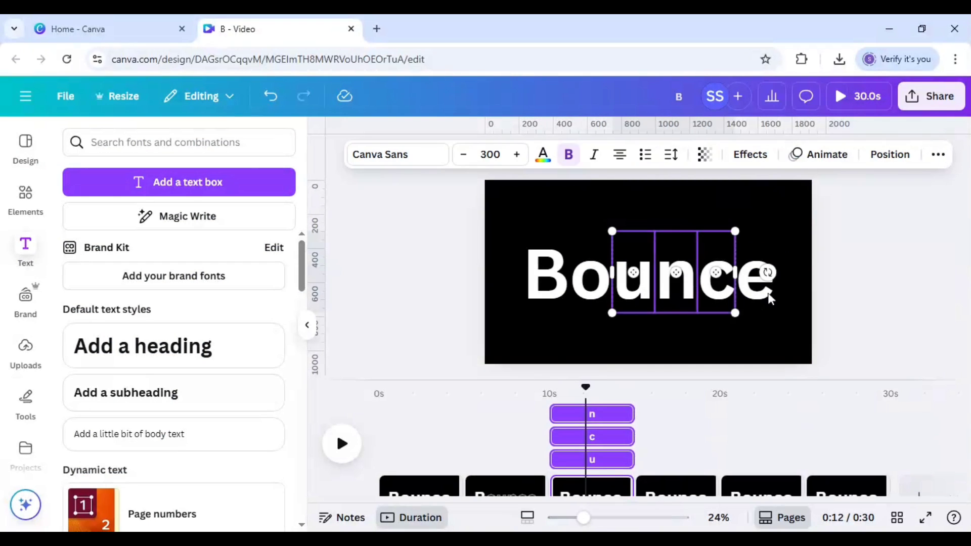
left_click(598, 294)
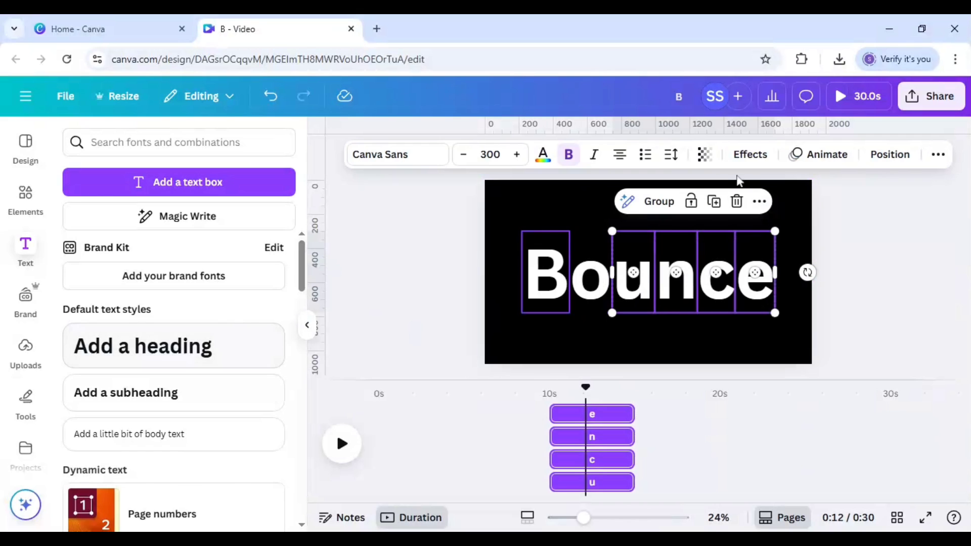
left_click(750, 154)
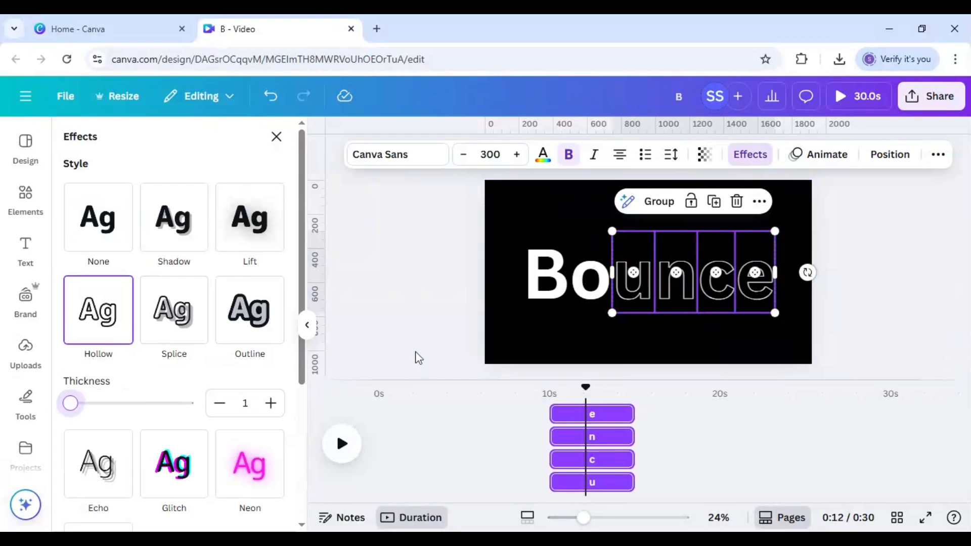
left_click(26, 251)
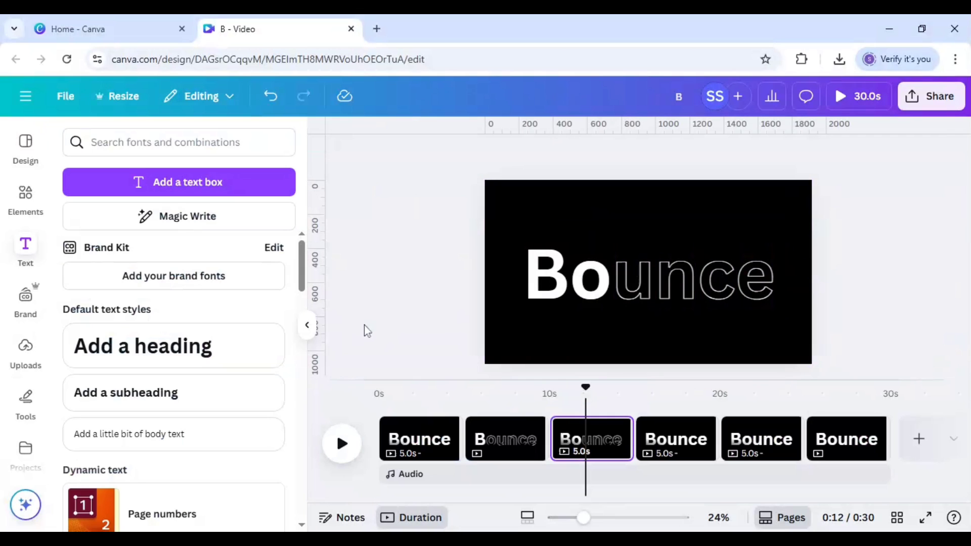
Apply the Hollow effect to the letters n, c and e on the fourth page
left_click(676, 438)
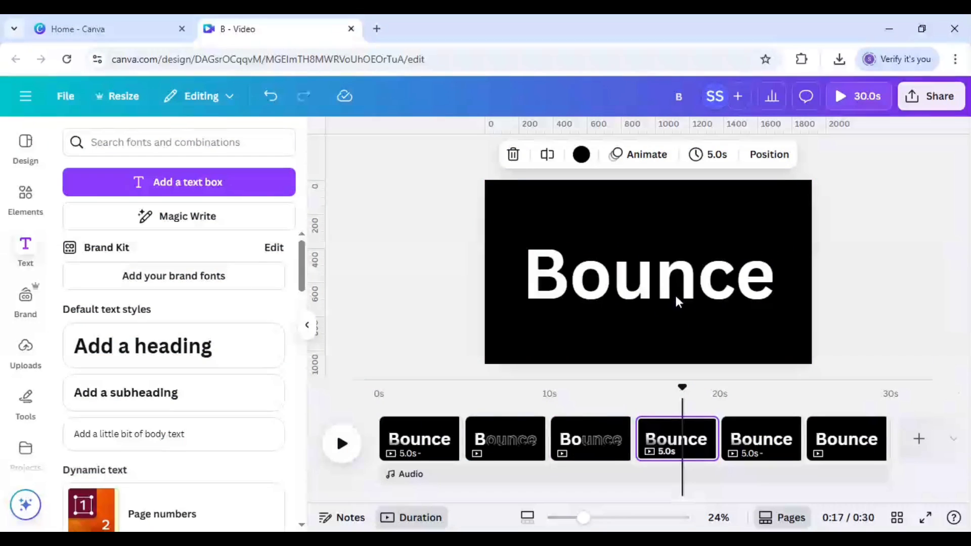
left_click(675, 275)
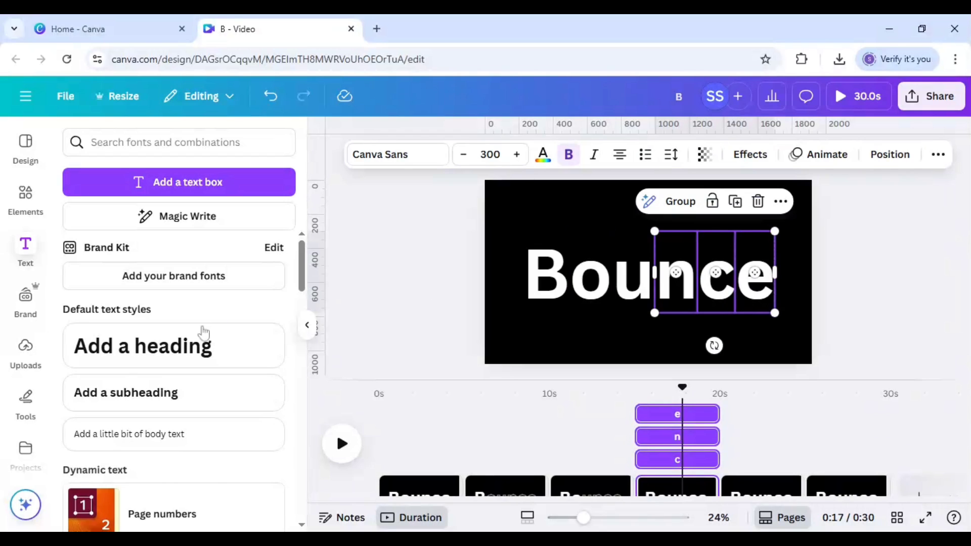
left_click(749, 154)
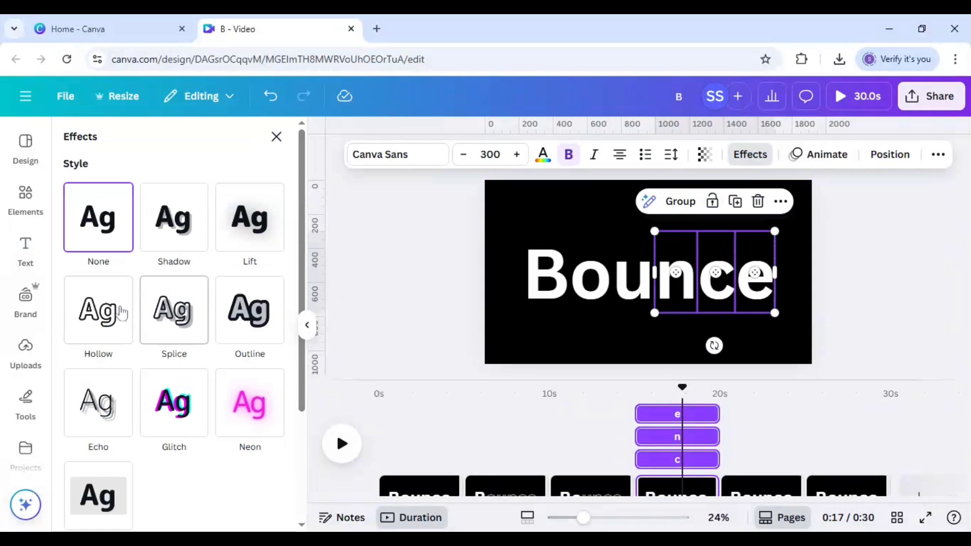
left_click(98, 309)
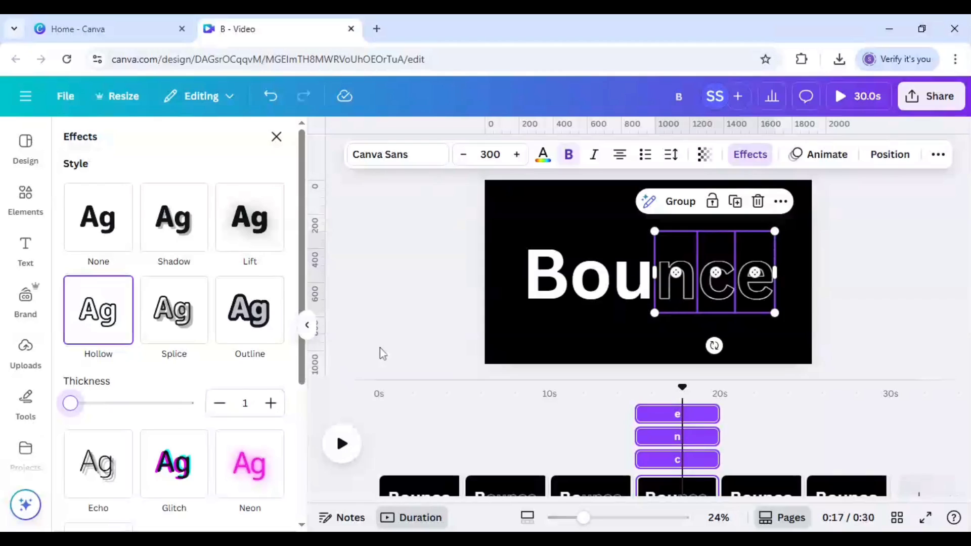
left_click(26, 251)
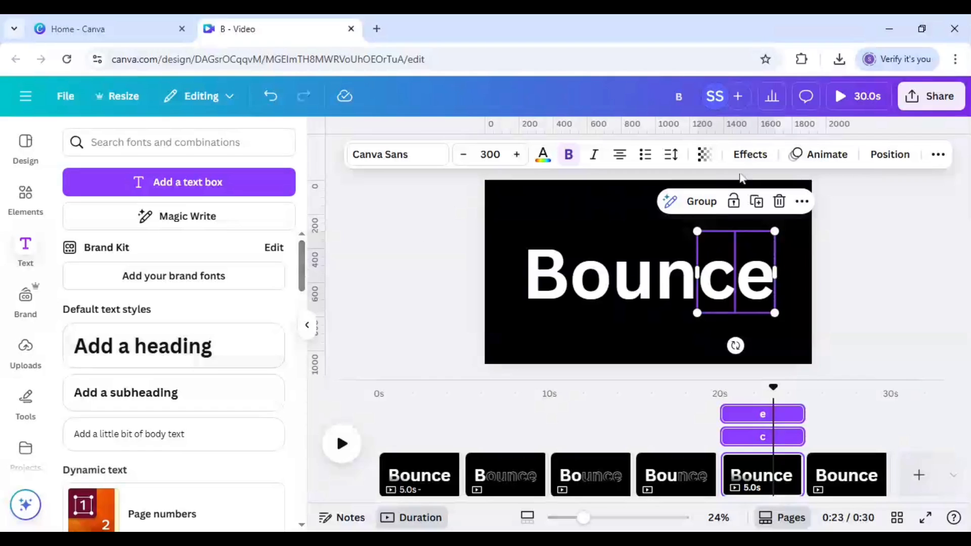
Make c and e hollow on page 5 and only the final e hollow (thickness 50) on page 6
left_click(749, 154)
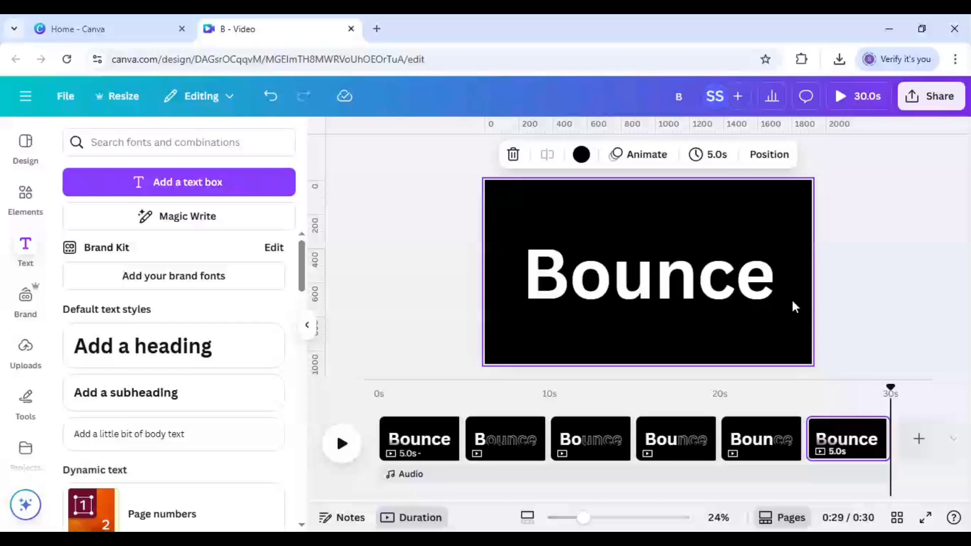
left_click(753, 272)
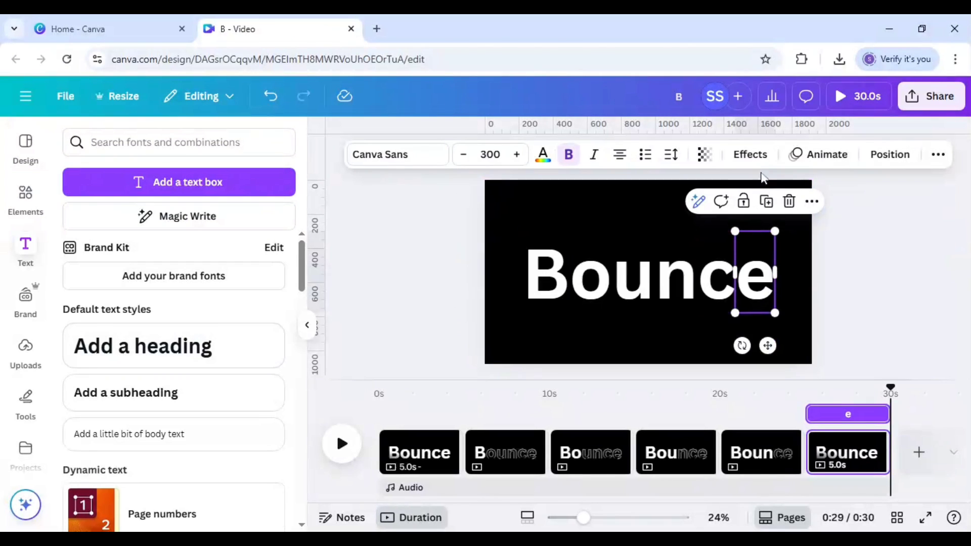
left_click(750, 154)
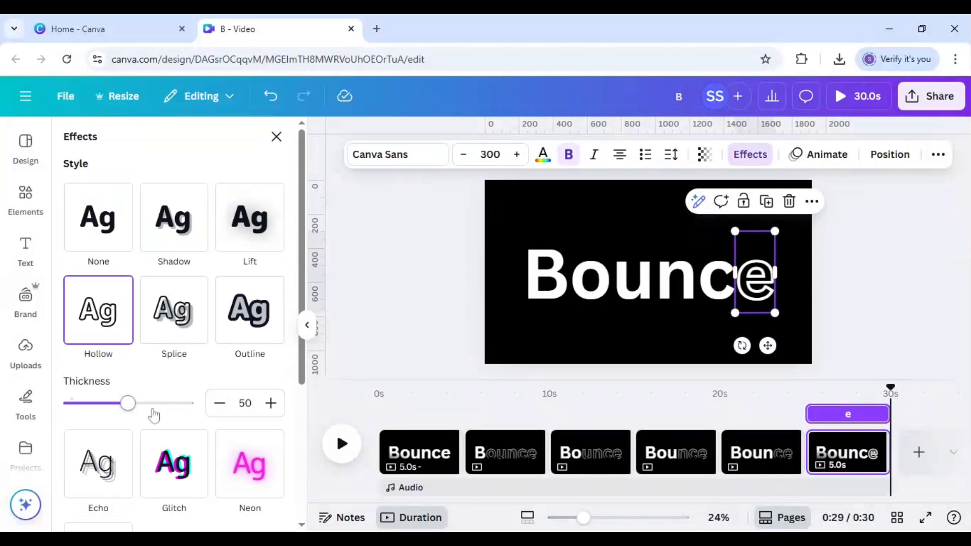
left_click(277, 137)
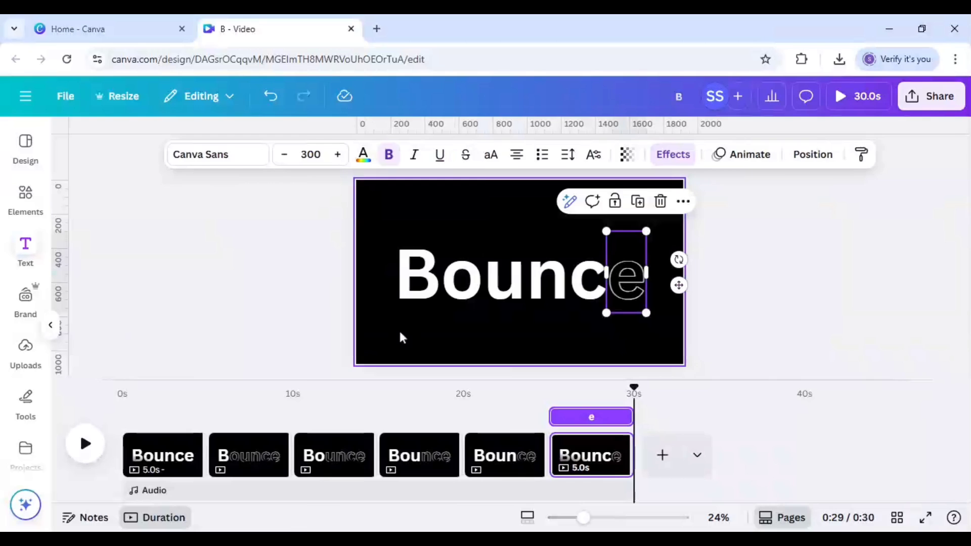
left_click(25, 250)
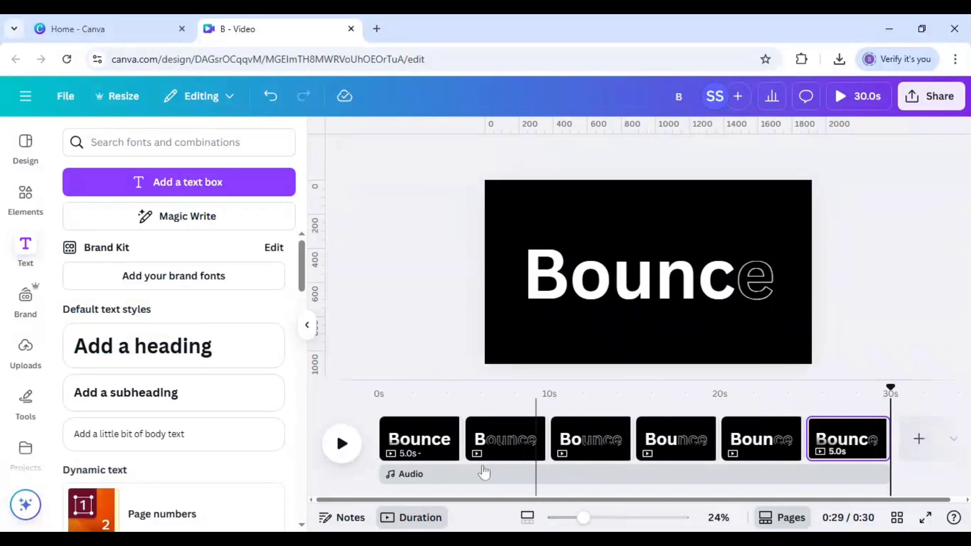
mouse_move(463, 449)
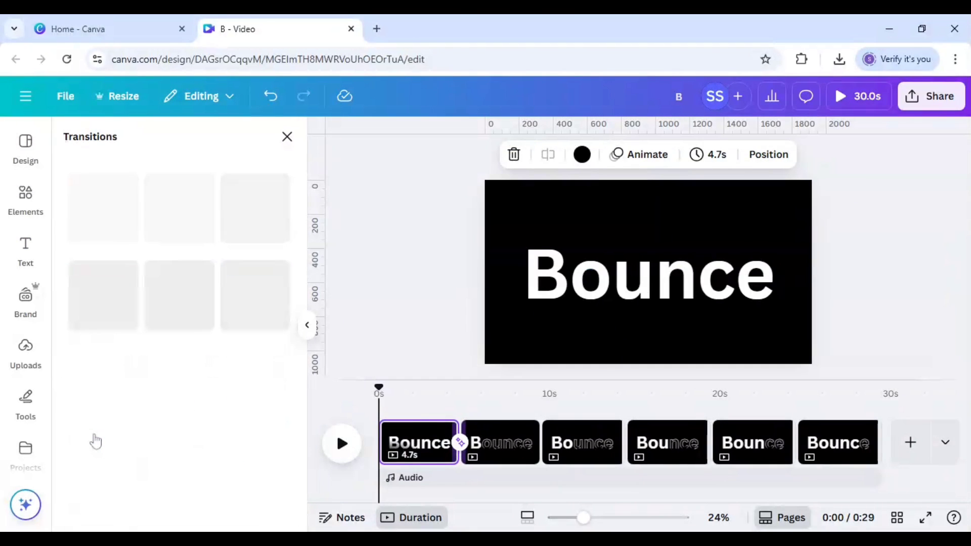
Apply a 0.5-second Match & Move transition between all pages
left_click(99, 339)
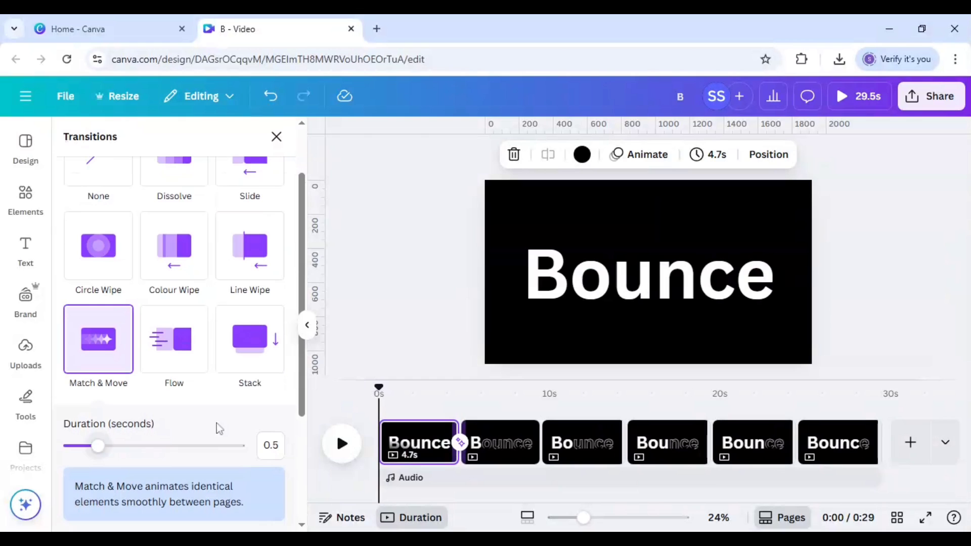
scroll("down", 3)
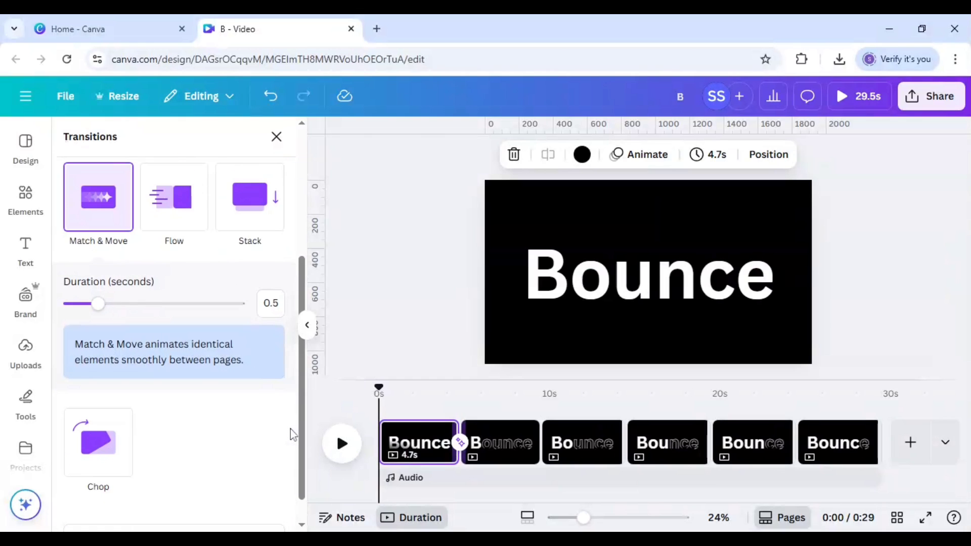
scroll("down", 3)
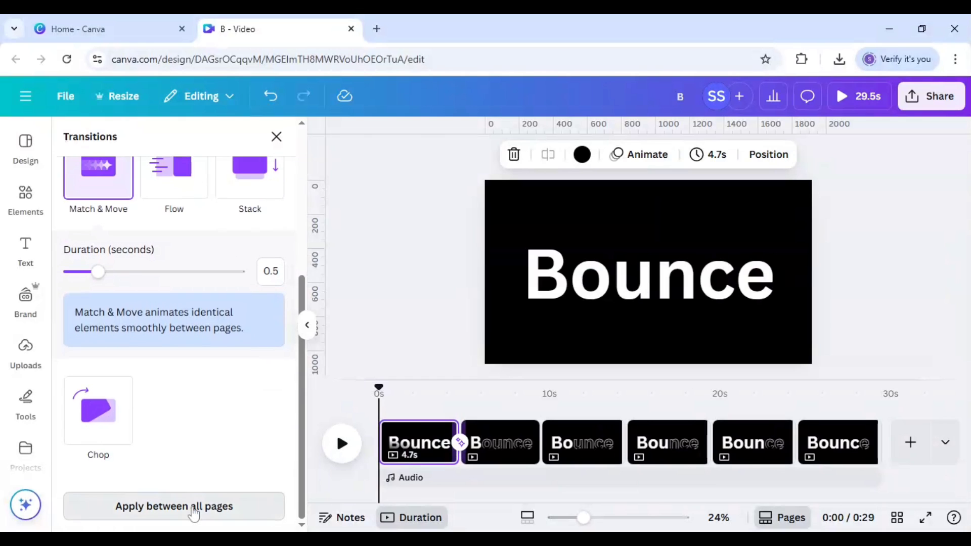
left_click(174, 506)
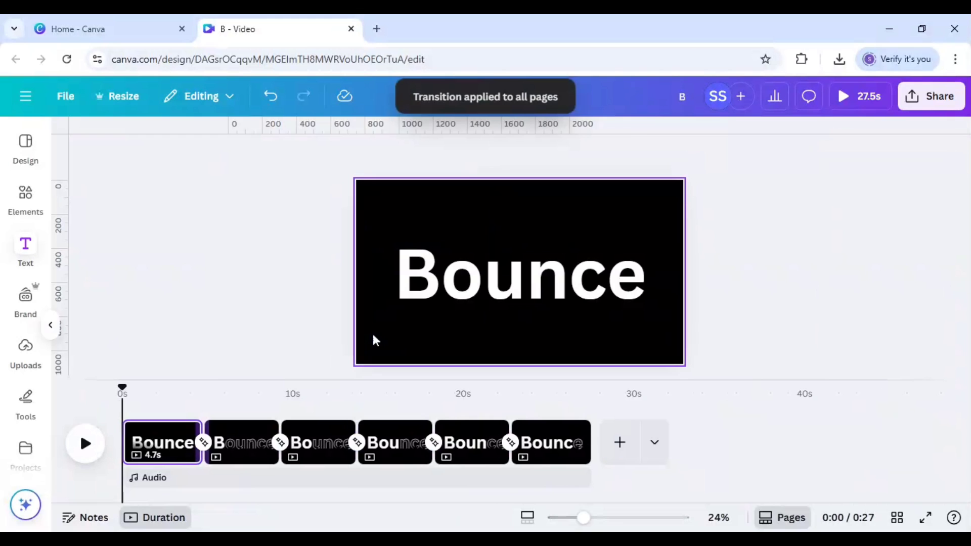
Set page timing to 1.0 s and apply it to all pages for a 6-second video
left_click(25, 251)
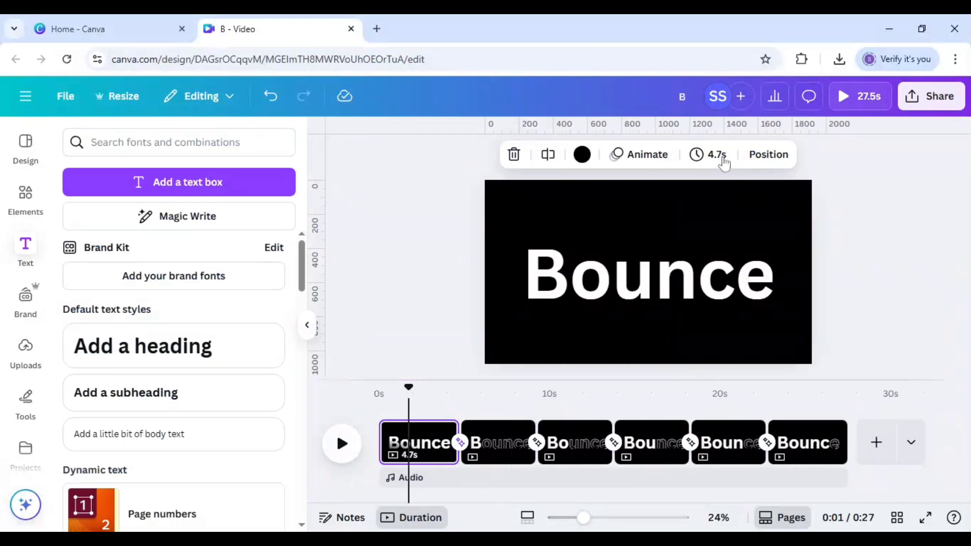
left_click(709, 154)
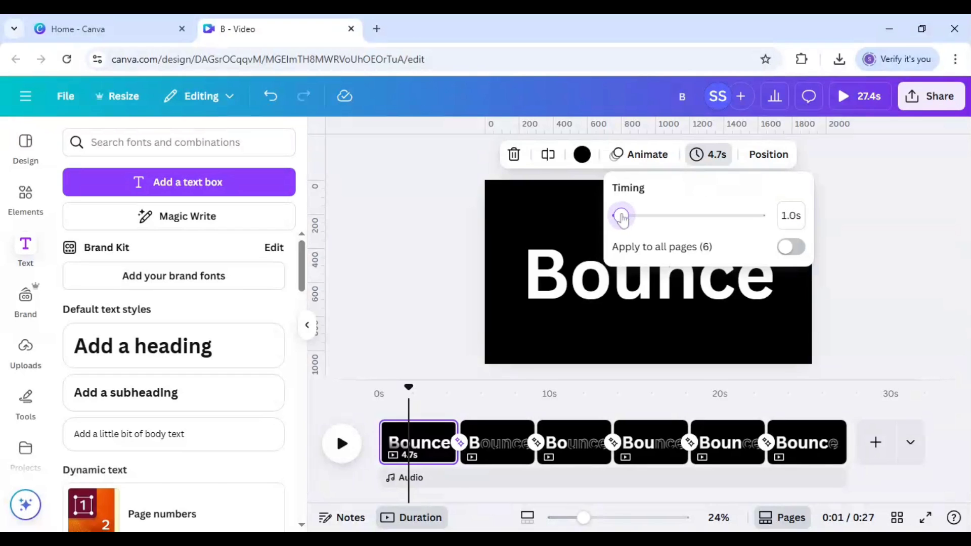
left_click(791, 247)
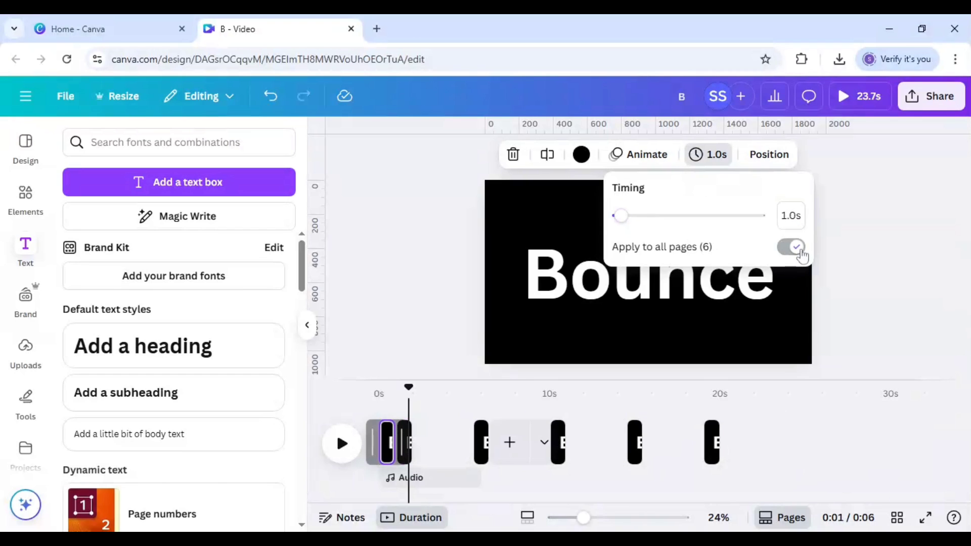
left_click(794, 247)
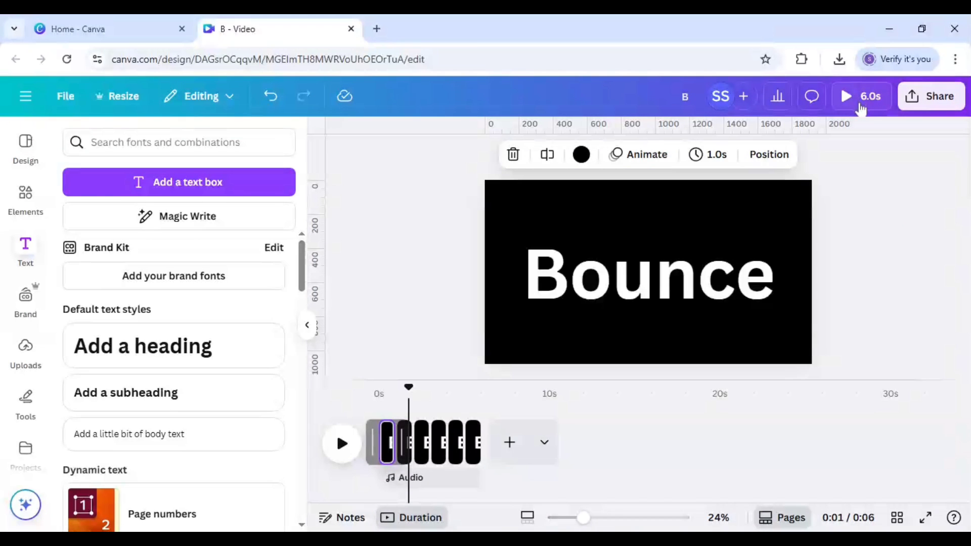
mouse_move(863, 111)
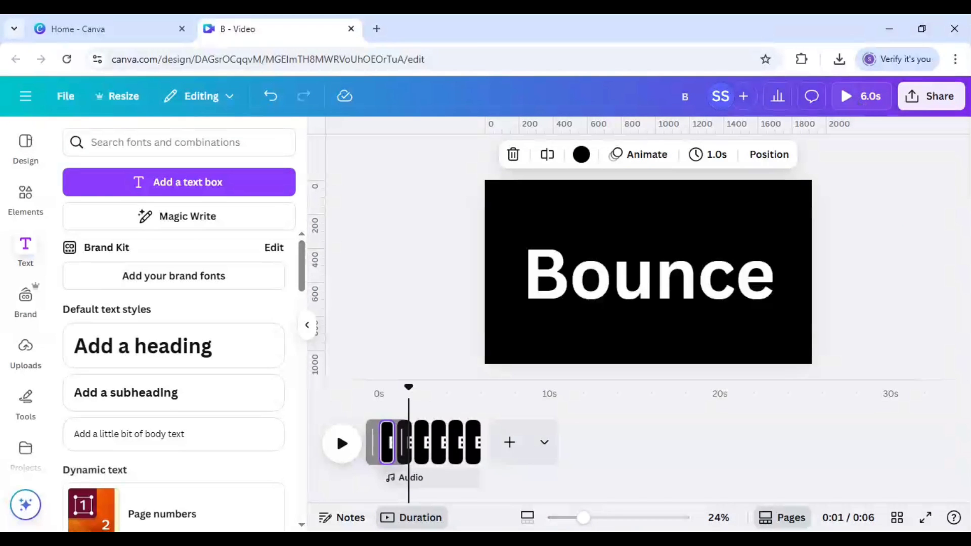
mouse_move(932, 96)
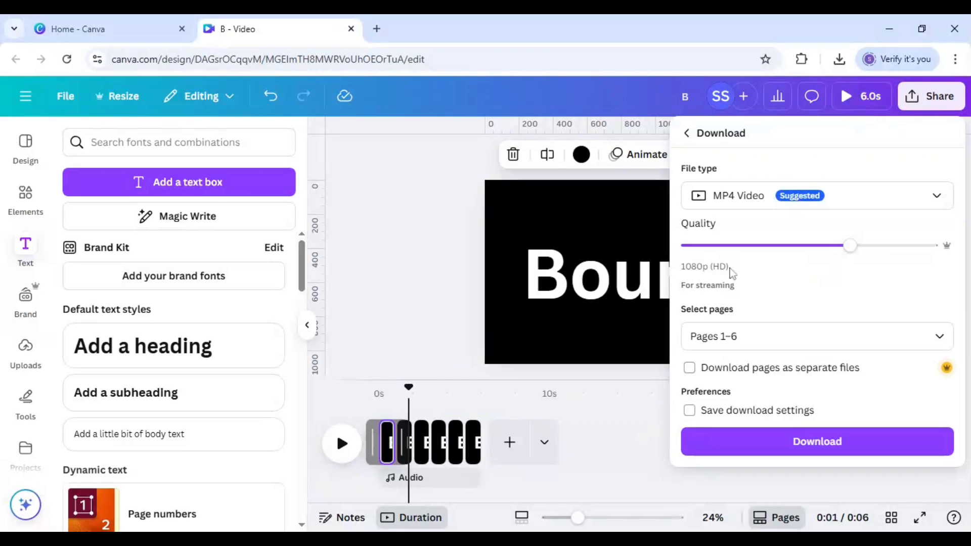
mouse_move(709, 275)
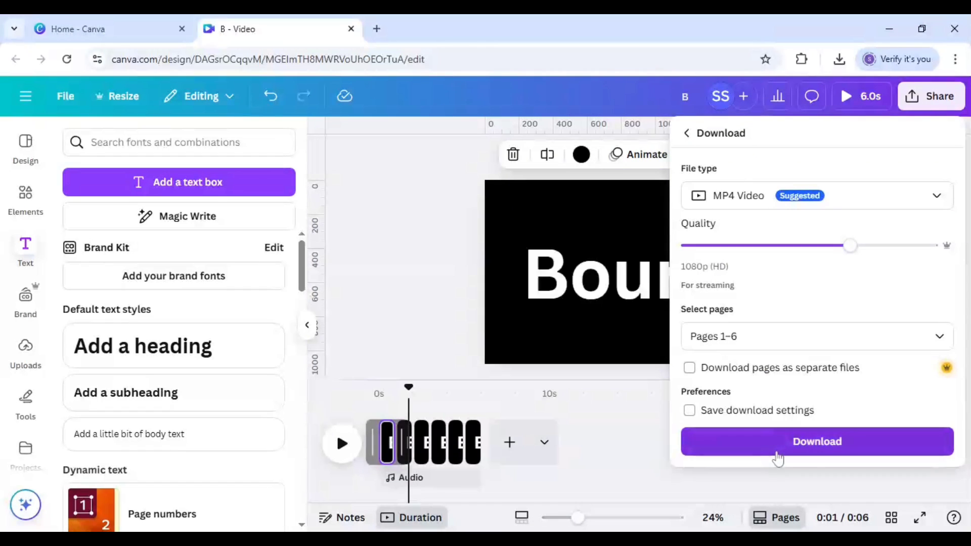
Download pages 1–6 as a 1080p MP4 video
left_click(816, 442)
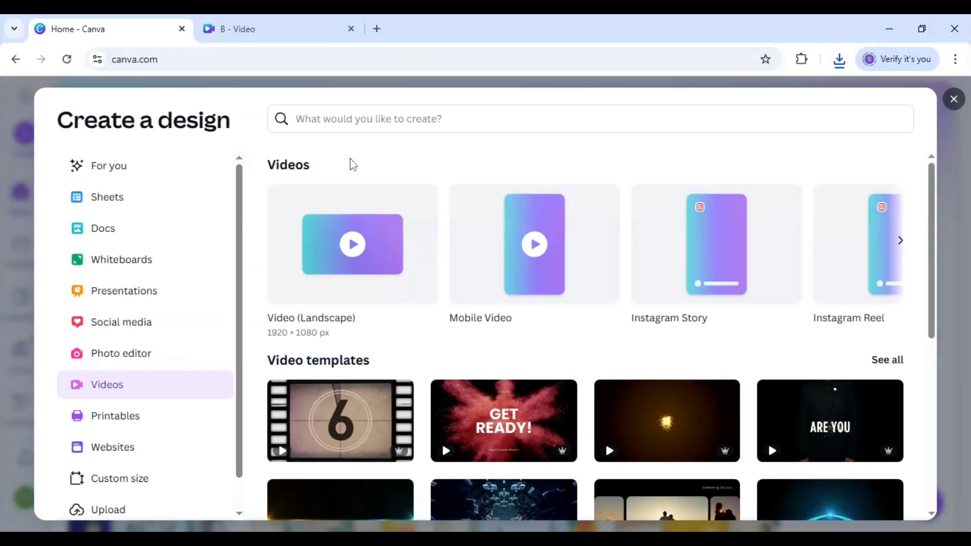
mouse_move(338, 270)
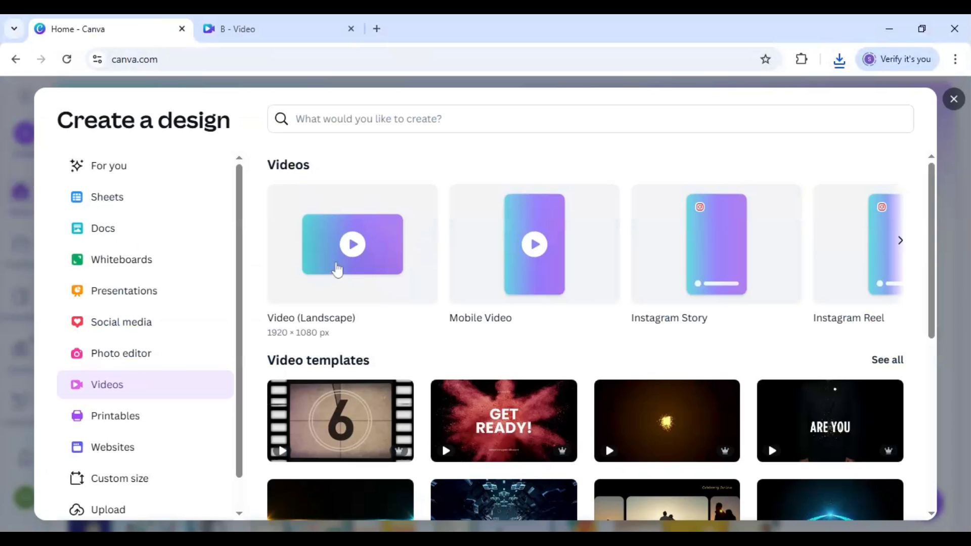
Start a new blank Video (Landscape) 1920 × 1080 design
left_click(352, 244)
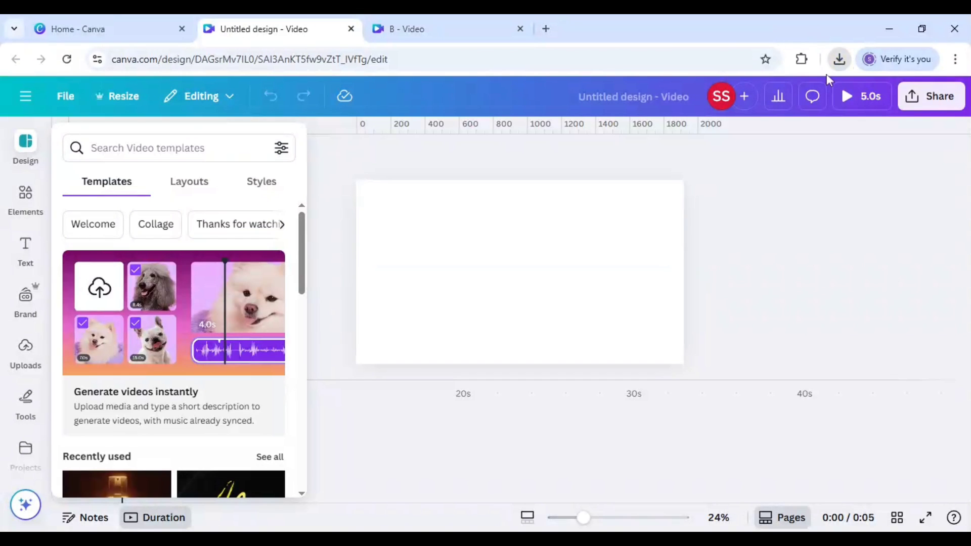
mouse_move(454, 162)
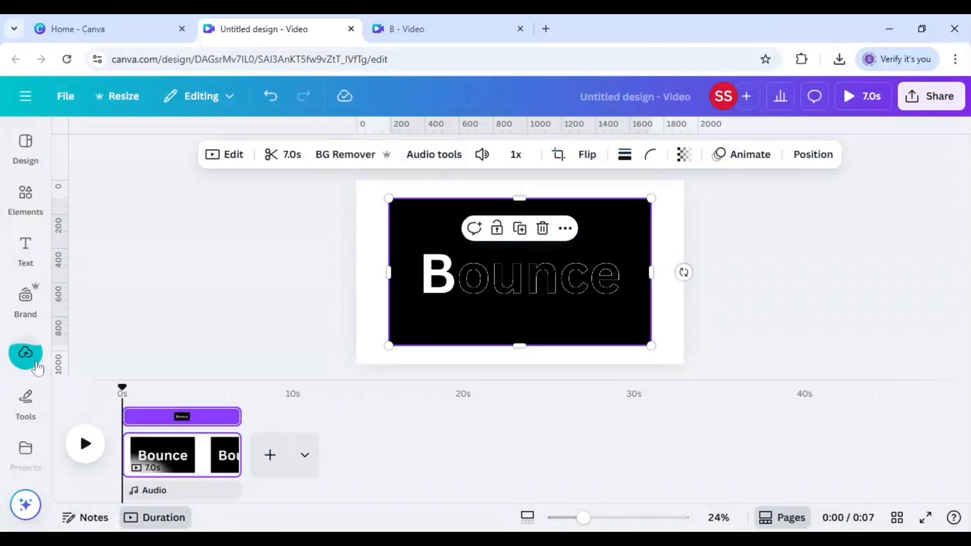
Add the uploaded Bounce clip from Uploads so it fills the video page
left_click(26, 353)
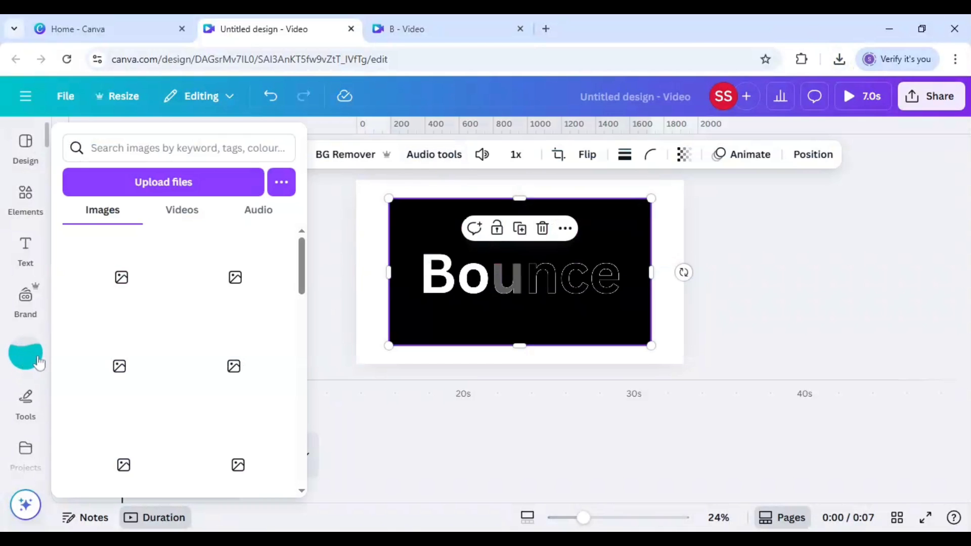
left_click(333, 299)
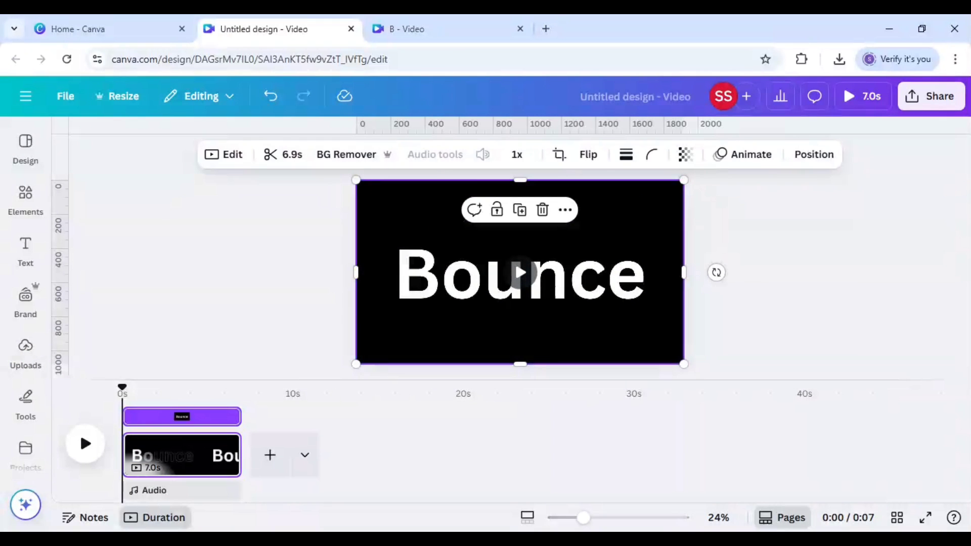
left_click(25, 199)
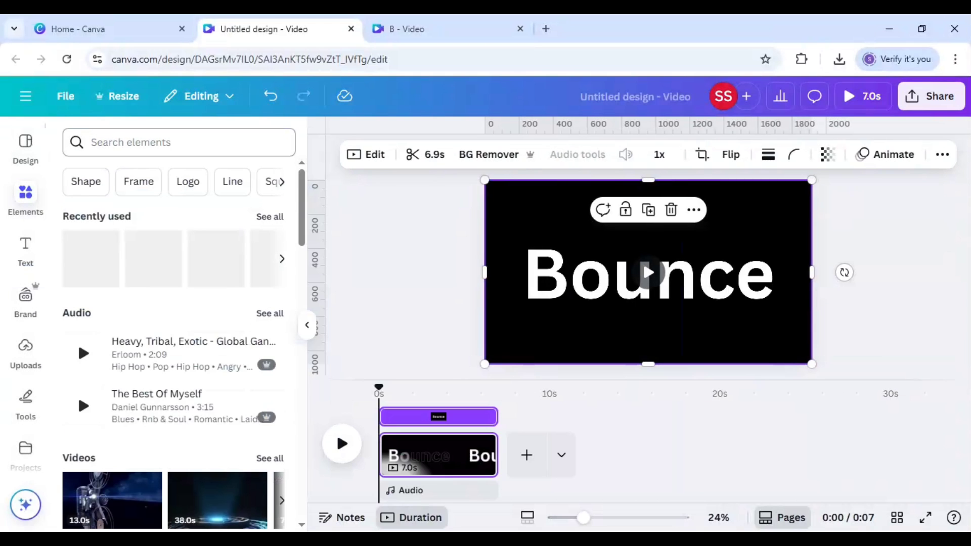
Search Elements for 'white tennis ball' and place the plain white ball above the B
type("wh")
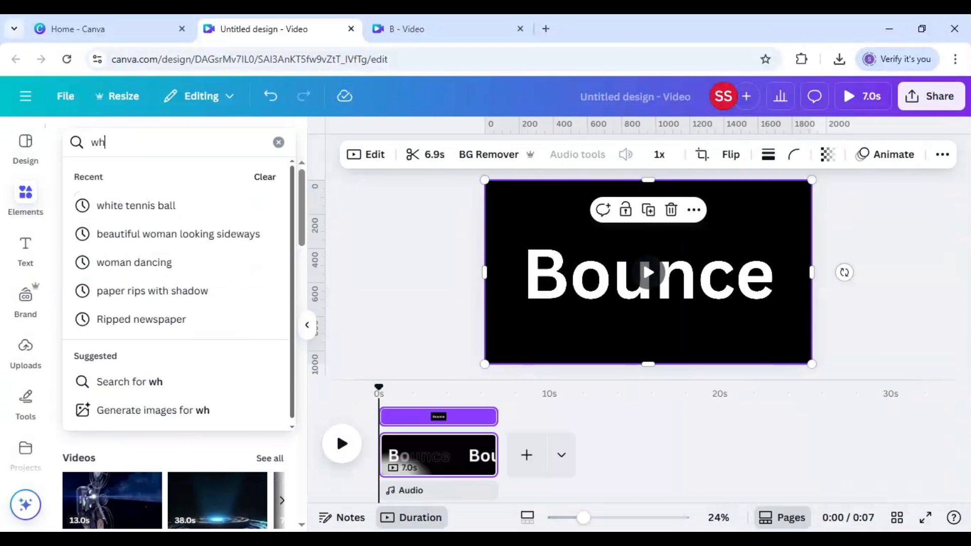
type("white tennis bal")
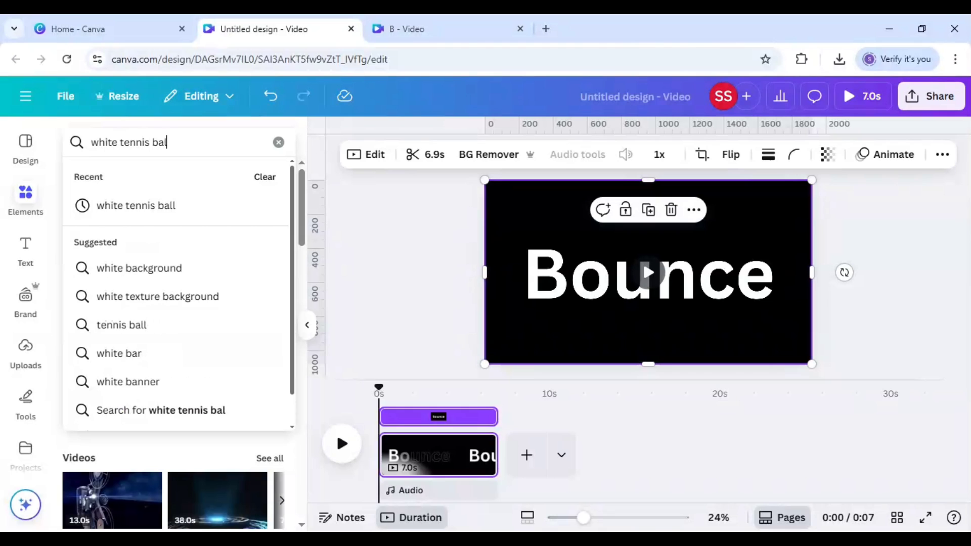
key("Return")
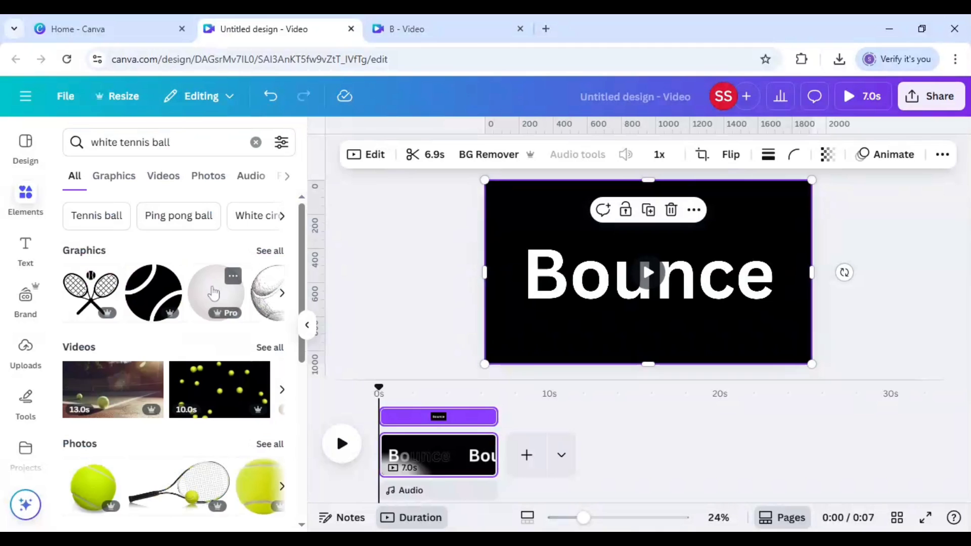
left_click(215, 293)
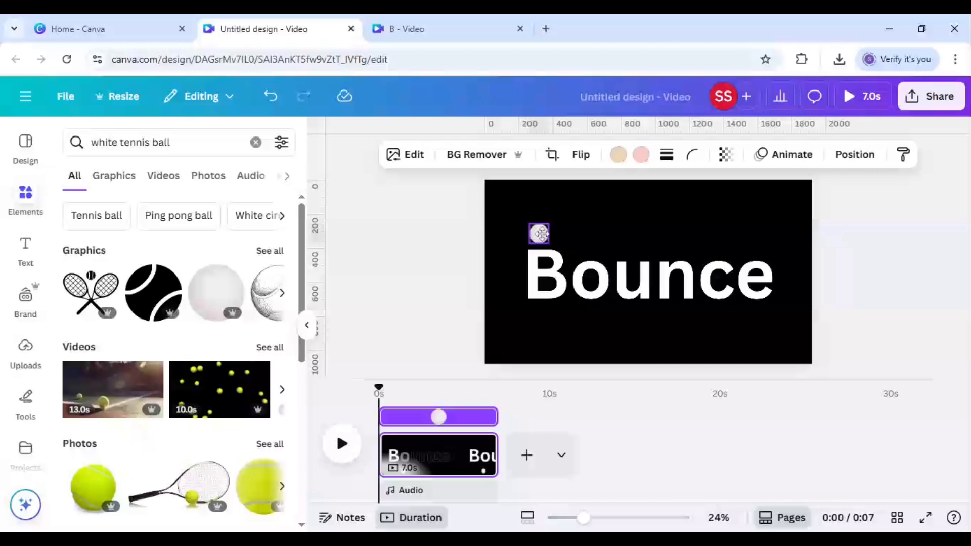
left_click(538, 234)
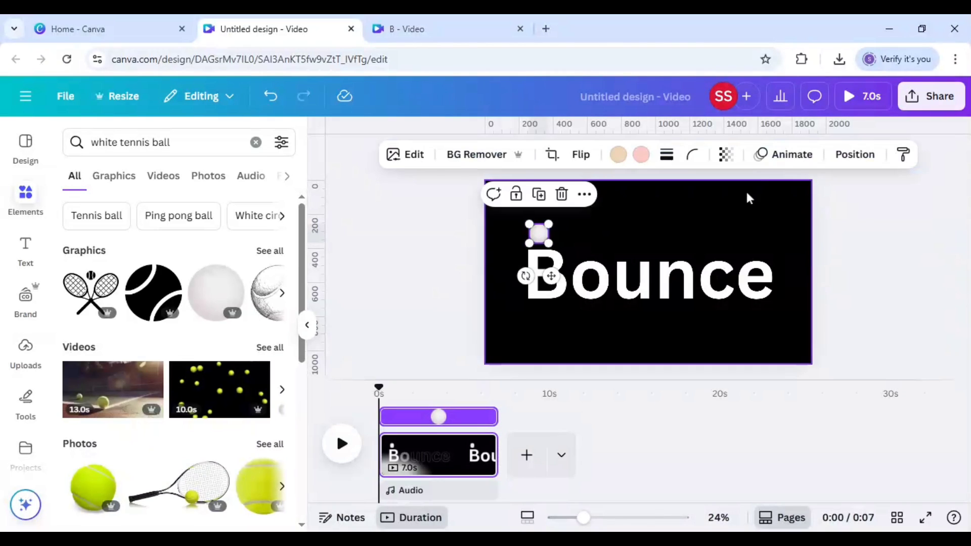
Record a custom Create an Animation motion path bouncing the ball over the letters
left_click(792, 154)
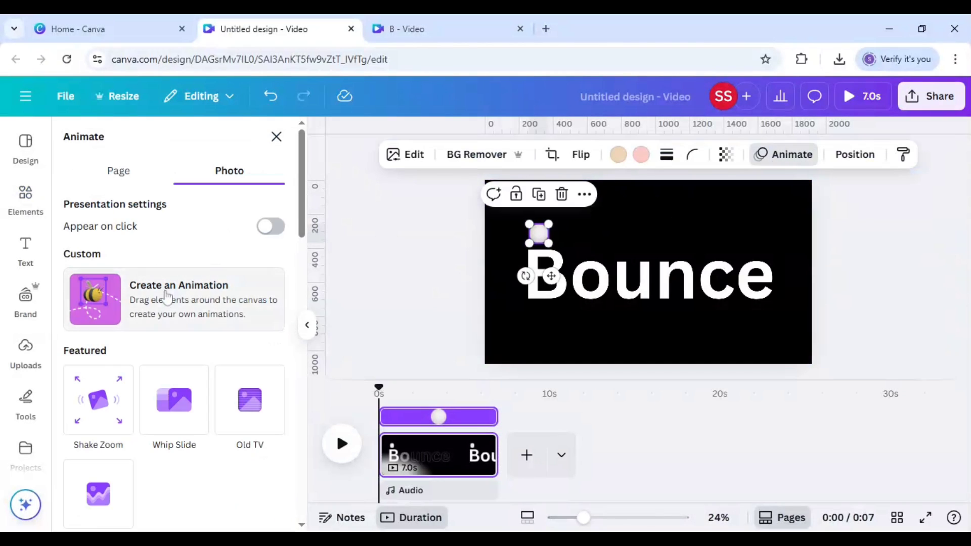
mouse_move(102, 300)
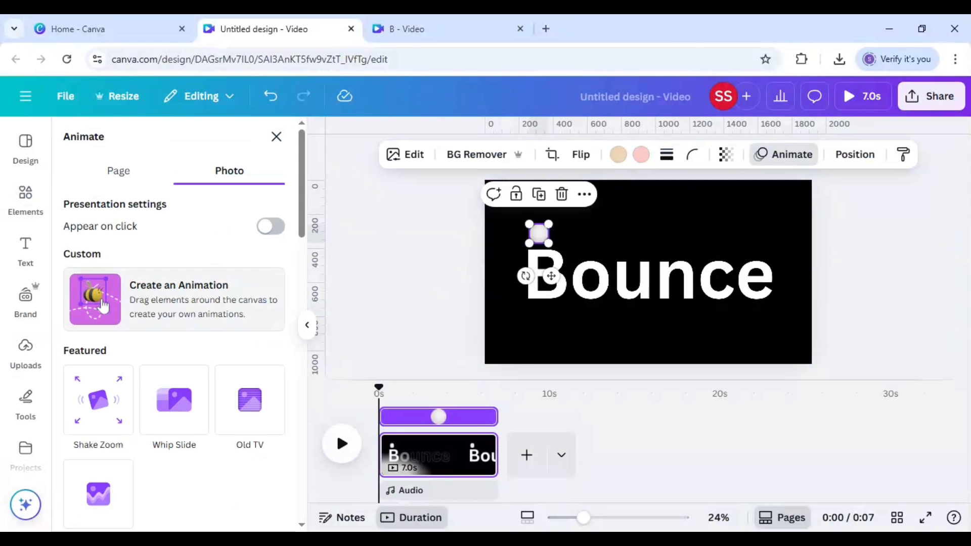
left_click(173, 300)
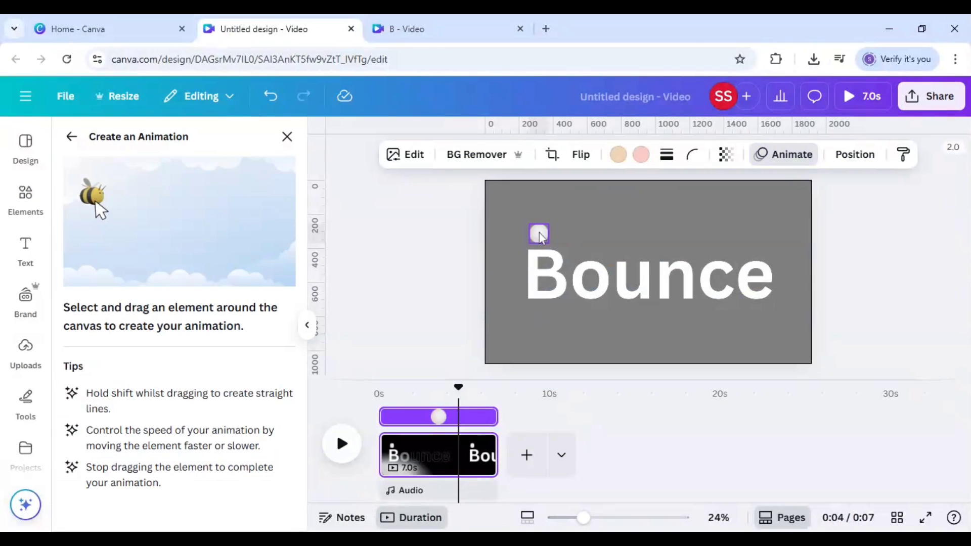
left_click_drag(93, 195, 170, 217)
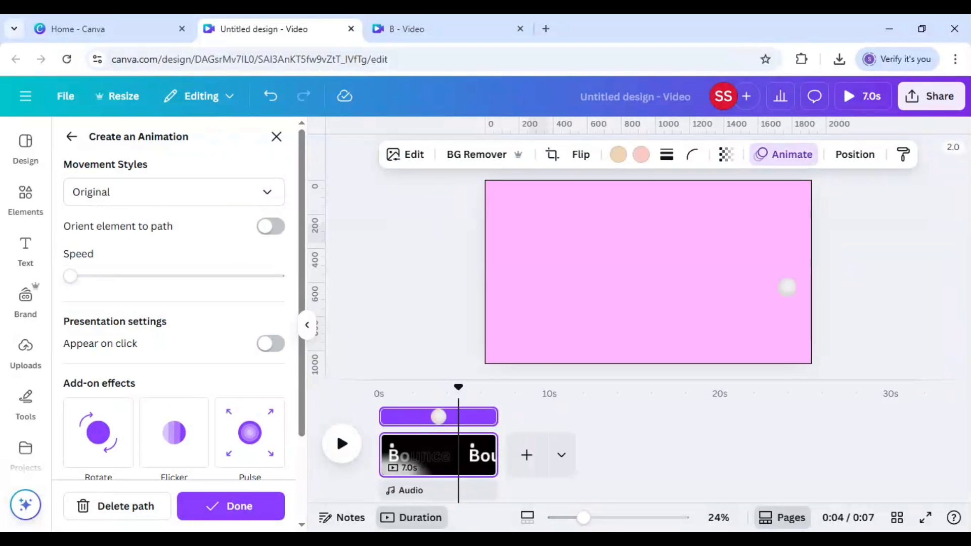
left_click(231, 506)
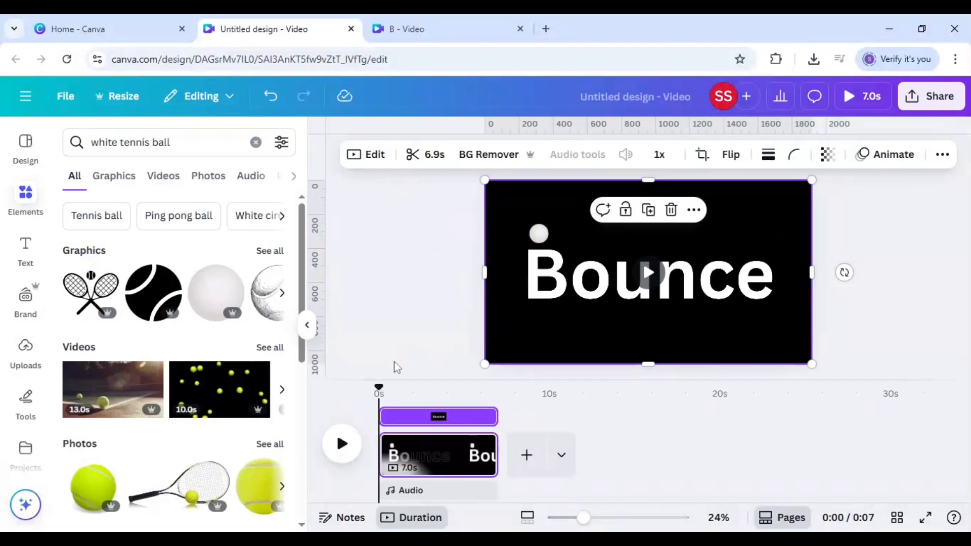
Set the Bounce clip's playback speed to 1.25x and preview the result
left_click(659, 154)
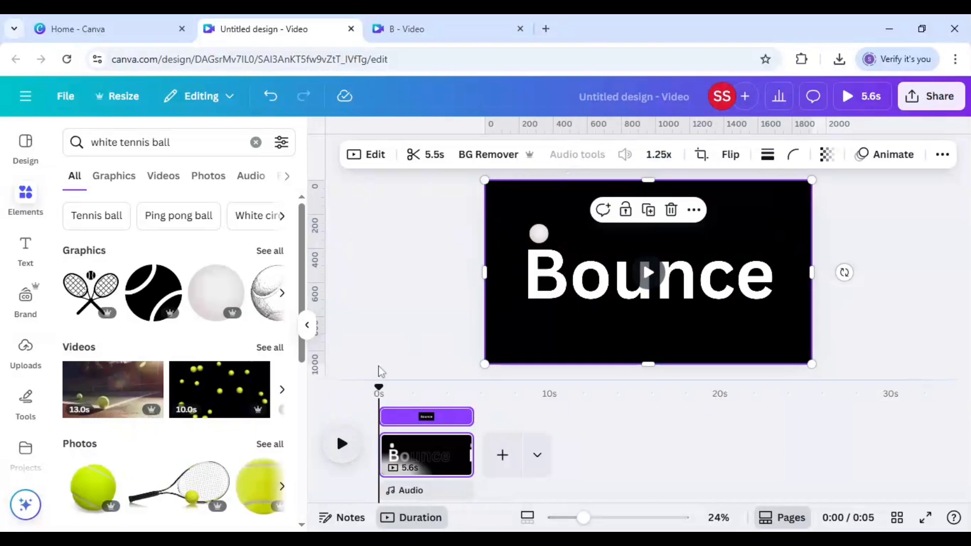
left_click(342, 443)
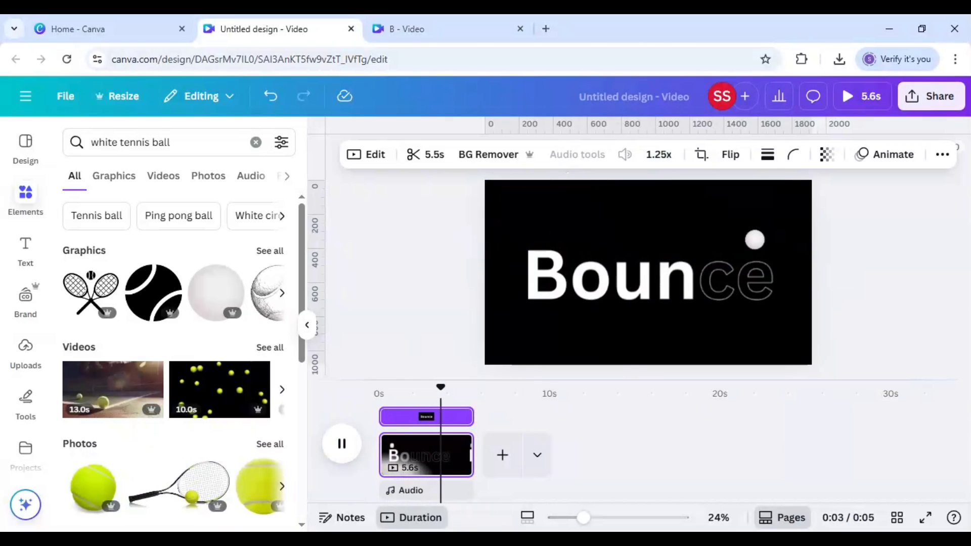
left_click(341, 444)
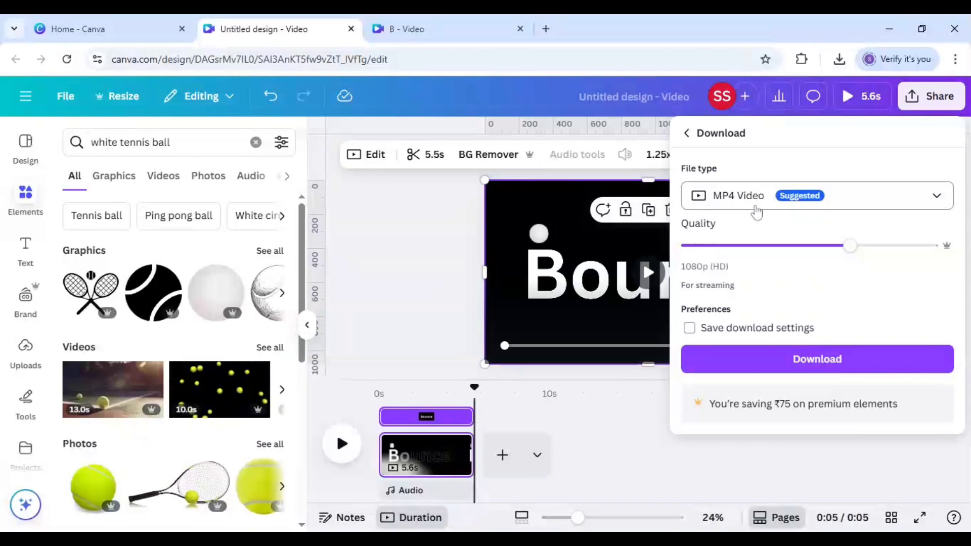
mouse_move(774, 361)
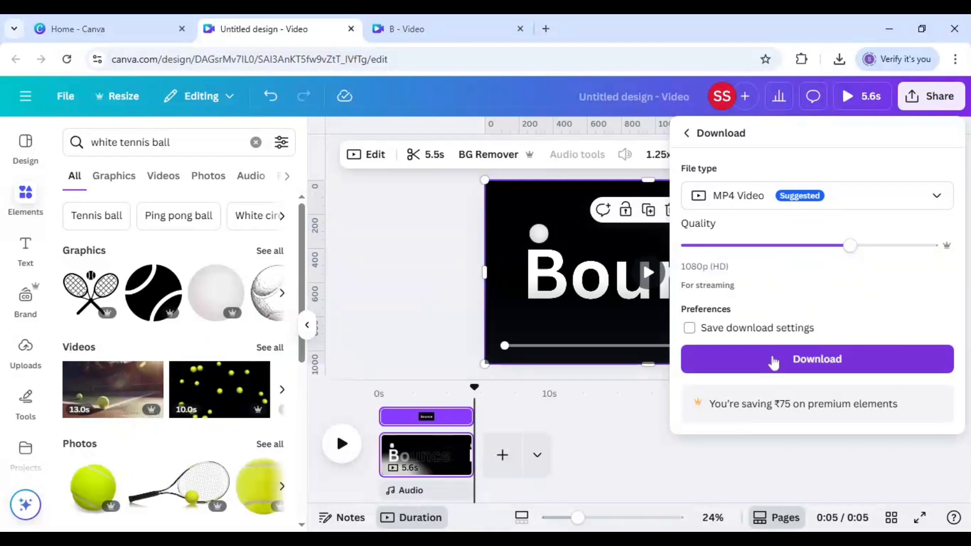
Download the video as a 1080p MP4 file
left_click(818, 359)
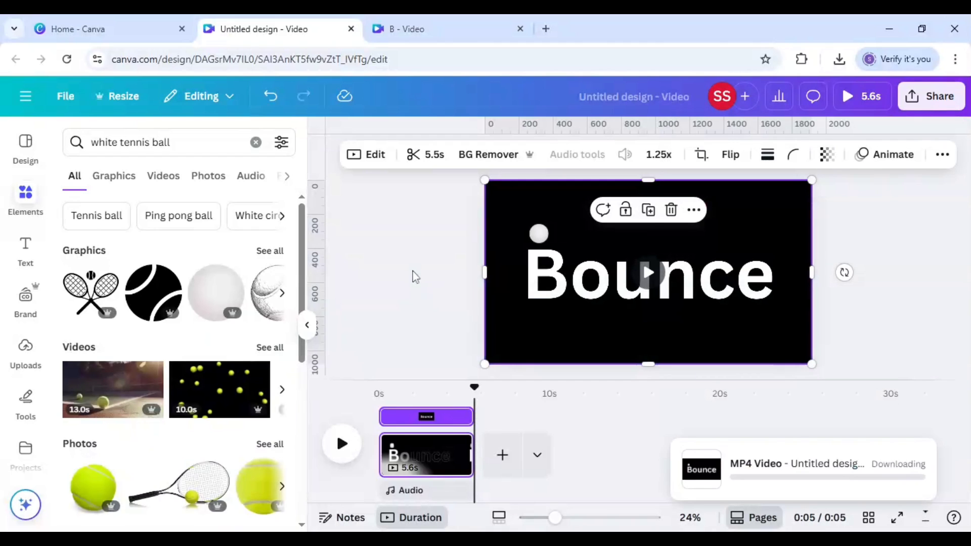